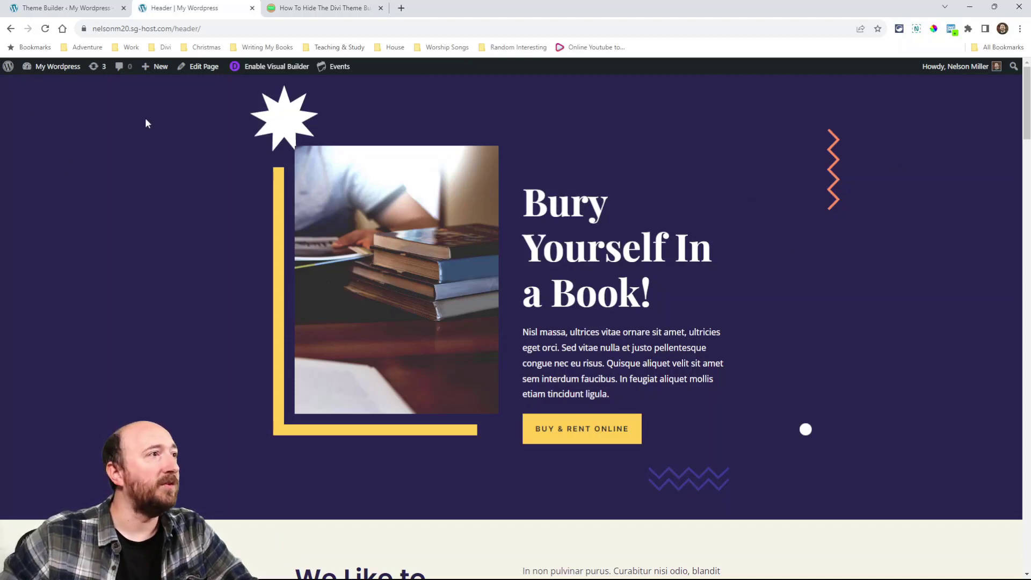
pyautogui.moveTo(663, 220)
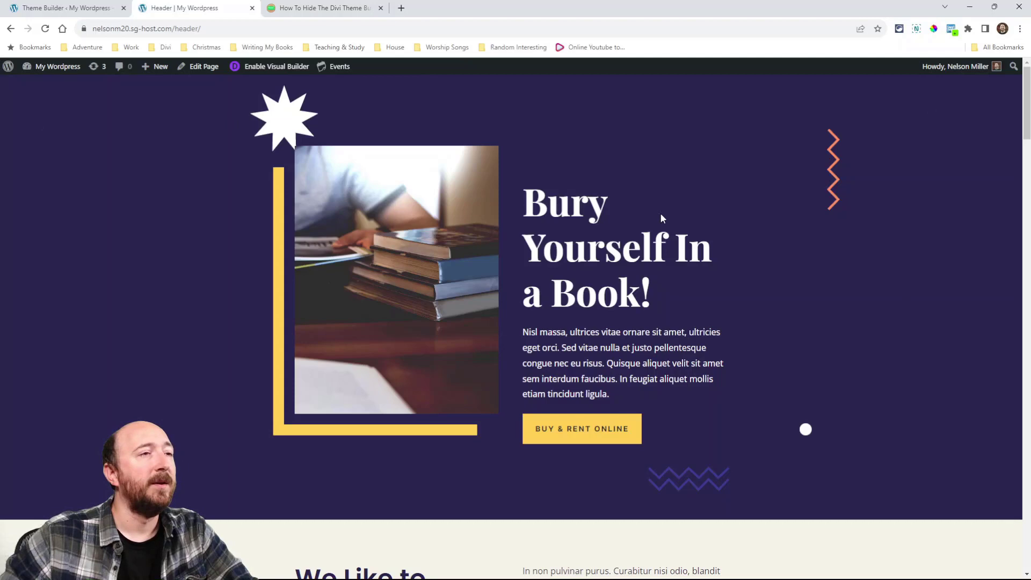
# Scroll the demo Header page down and up to watch the header hide and reappear
pyautogui.scroll(-3)
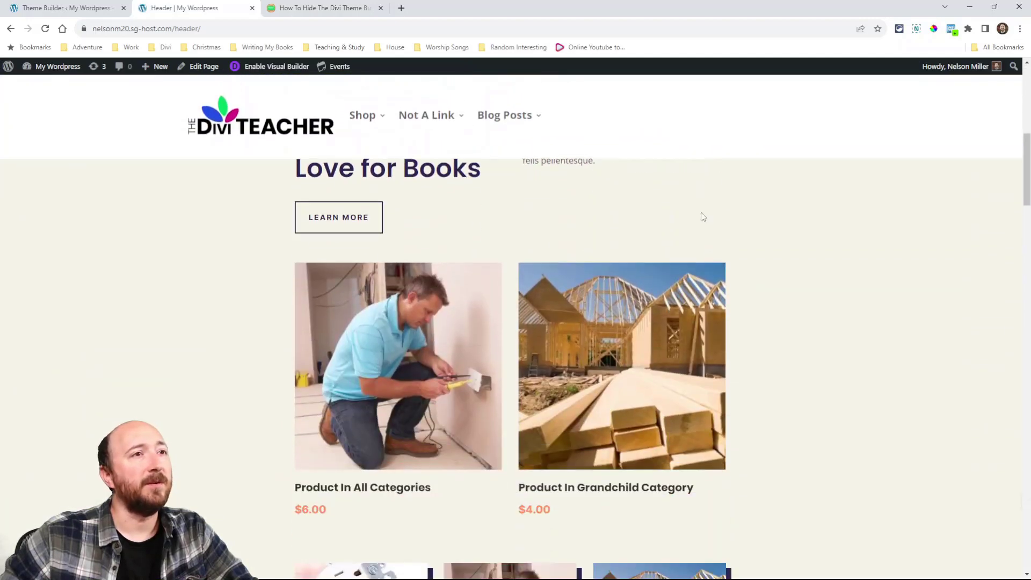
pyautogui.scroll(3)
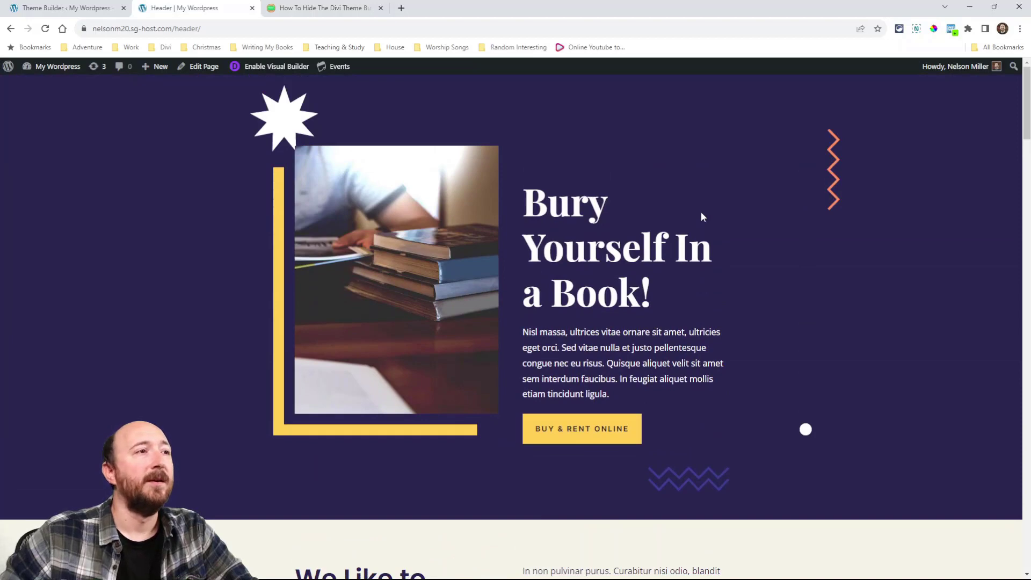
pyautogui.scroll(-3)
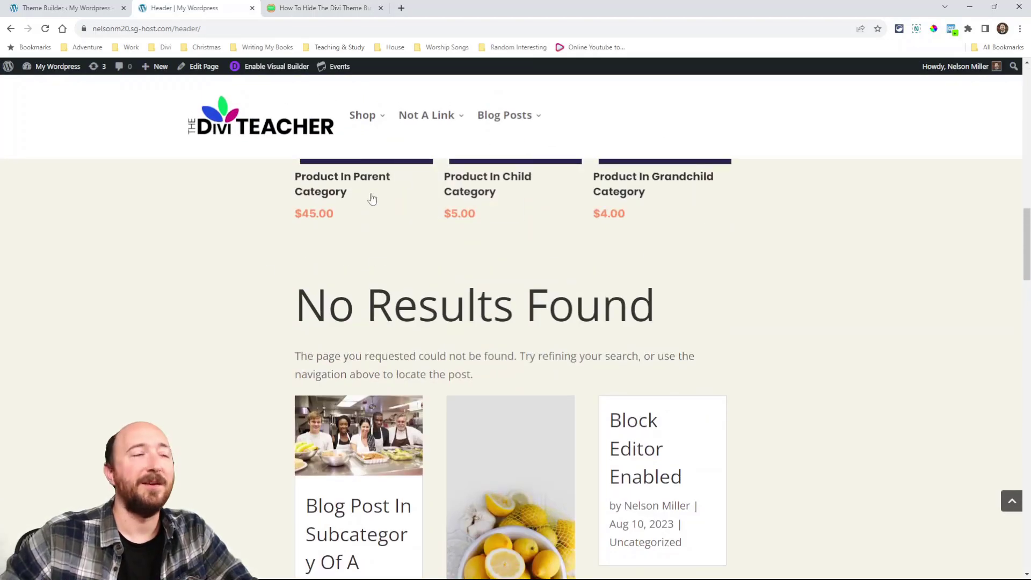
pyautogui.scroll(3)
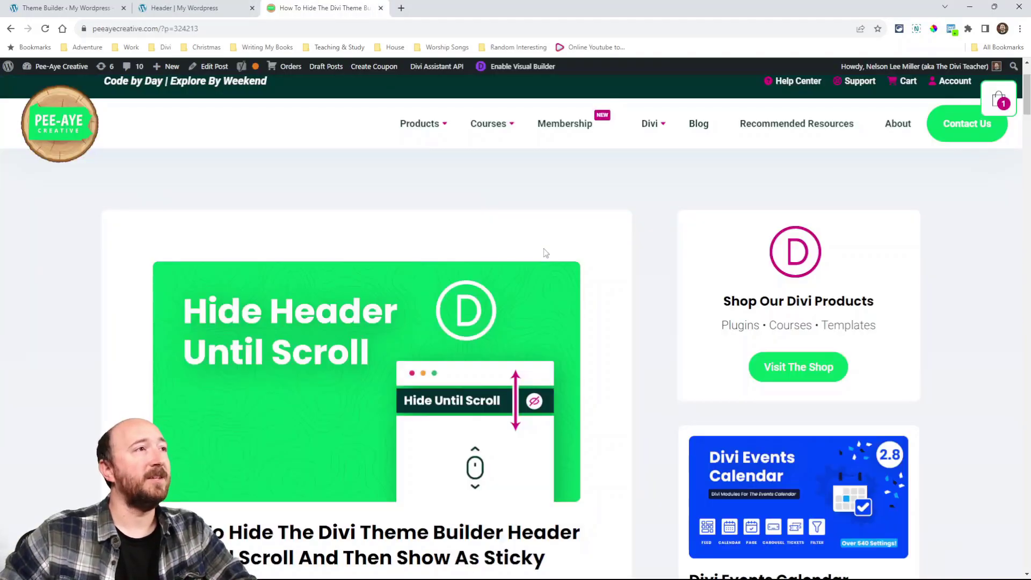
# Scroll the tutorial down to the '1. Add CSS Class To Header Section' heading
pyautogui.scroll(-3)
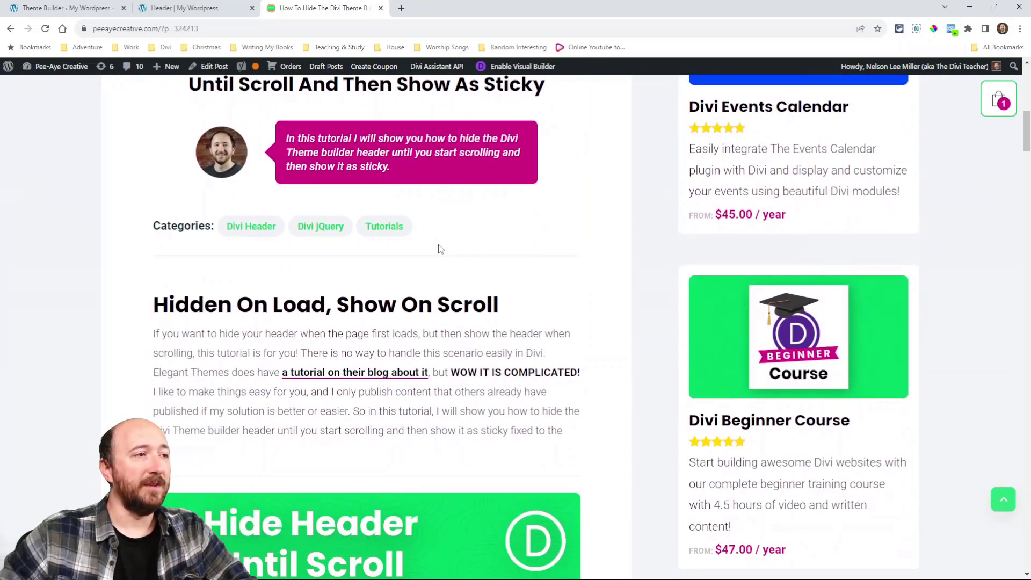
pyautogui.scroll(-3)
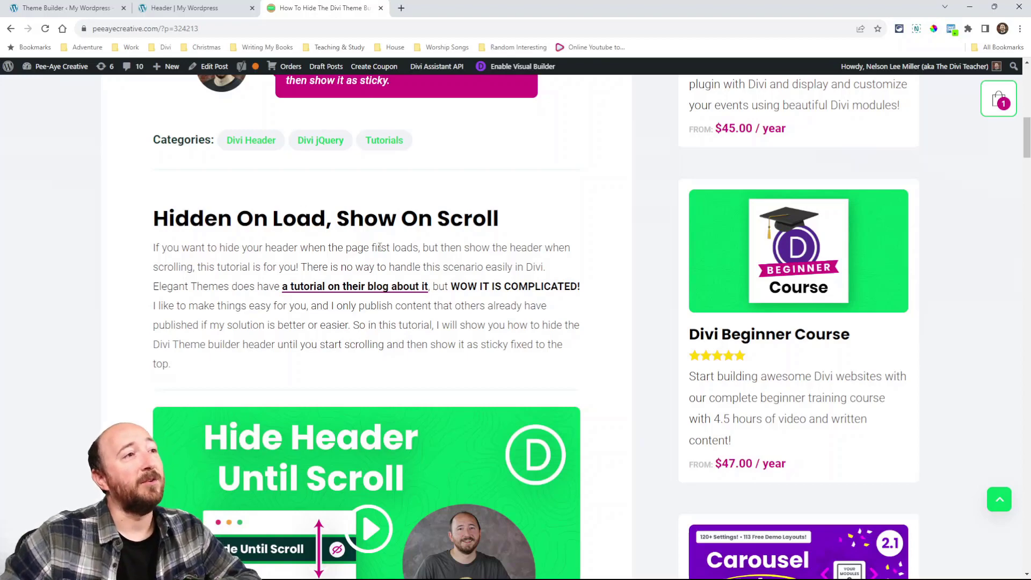
pyautogui.scroll(-3)
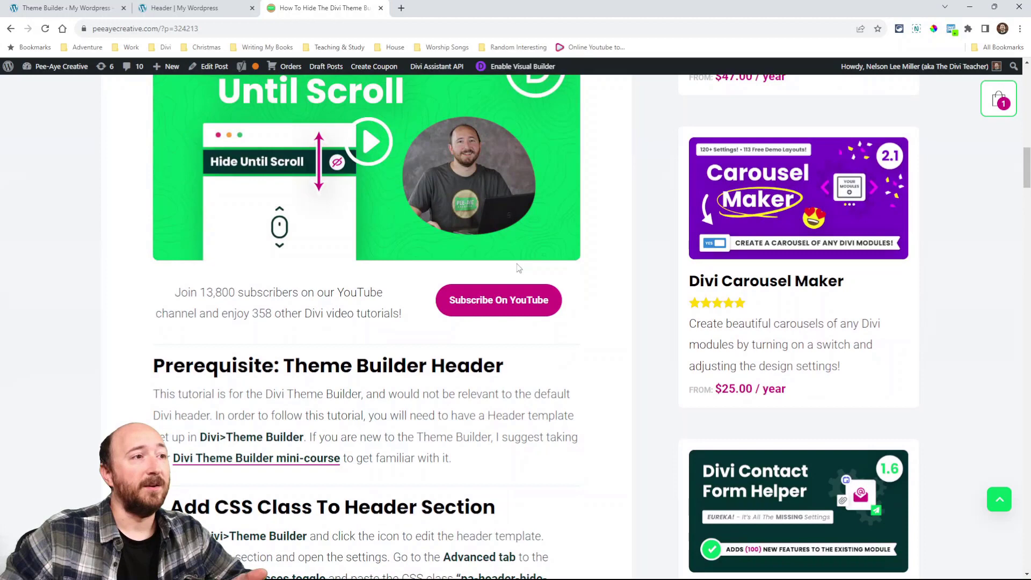
pyautogui.scroll(-3)
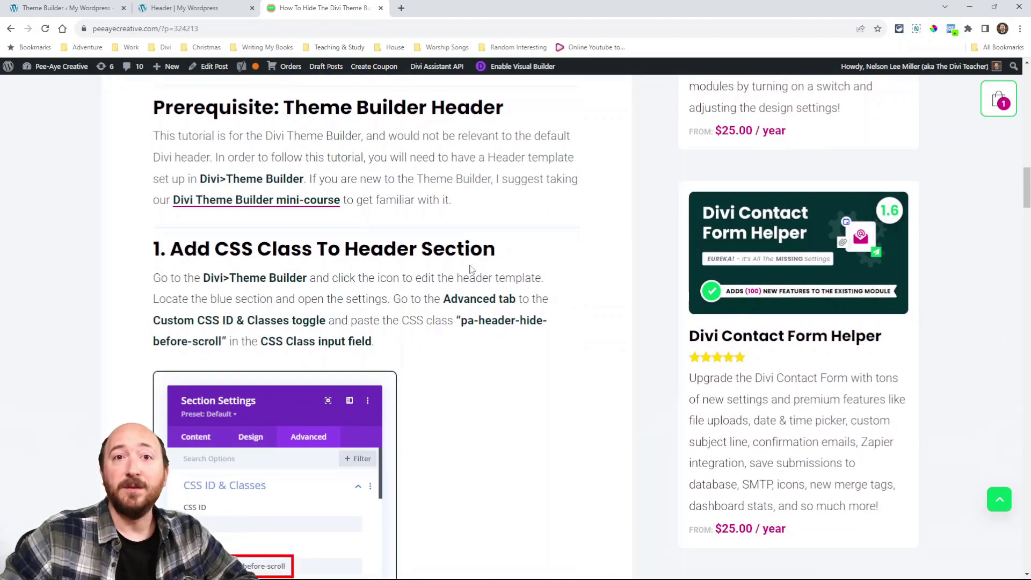
pyautogui.click(66, 8)
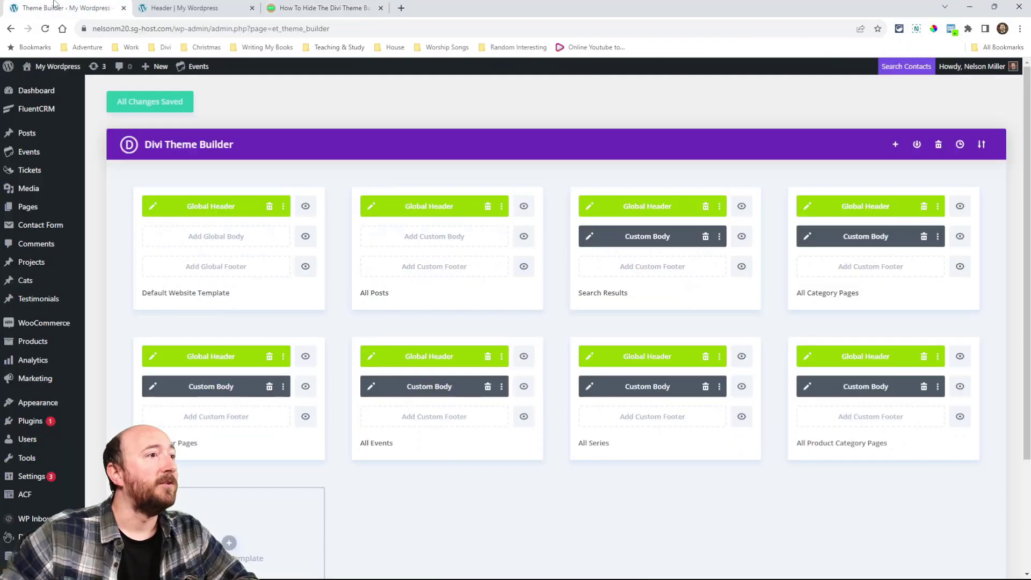
pyautogui.moveTo(211, 206)
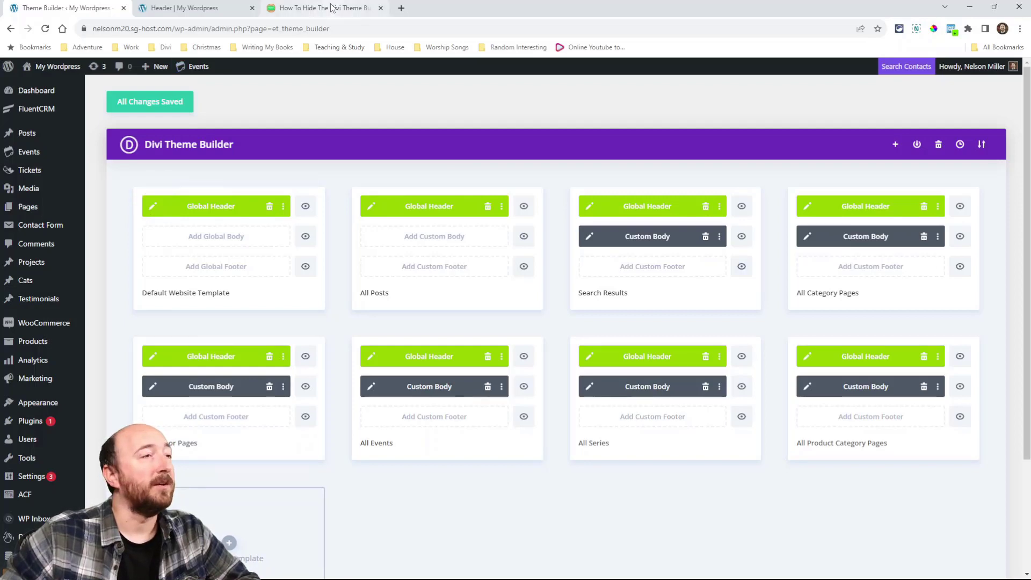
pyautogui.click(322, 8)
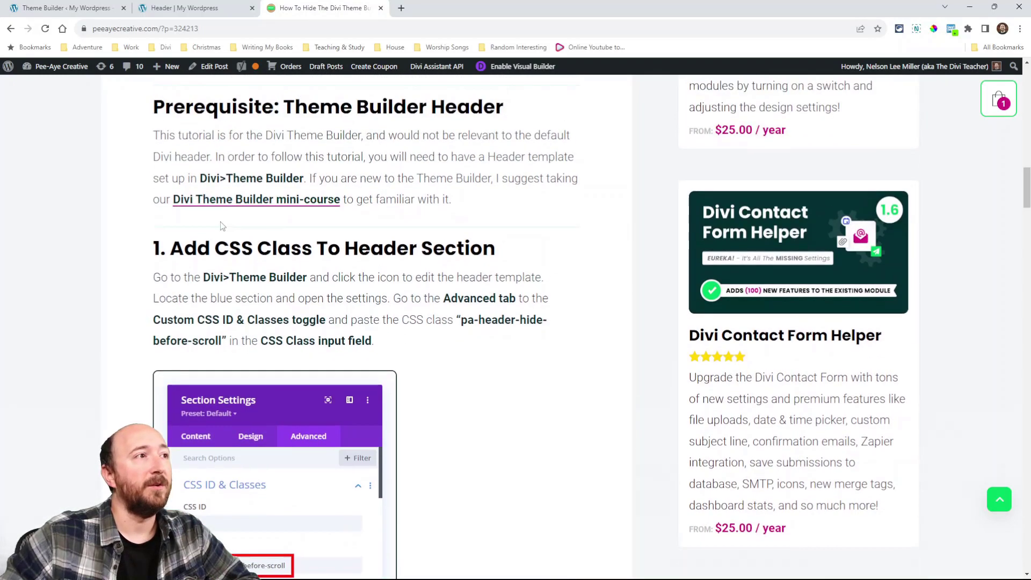
# Scroll to the Section Settings screenshot and select the class name pa-header-hide-before-scroll
pyautogui.scroll(-3)
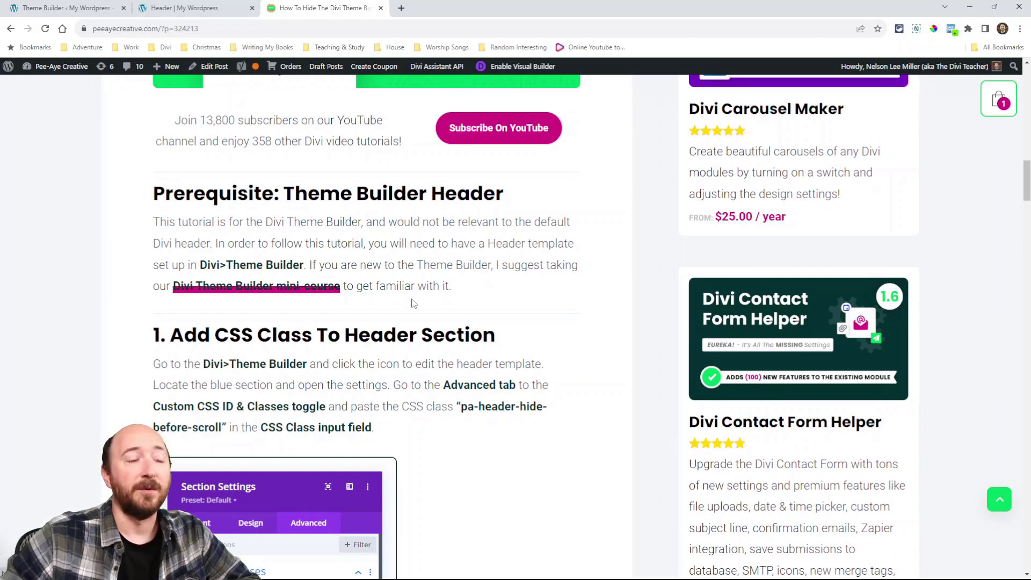
pyautogui.scroll(-3)
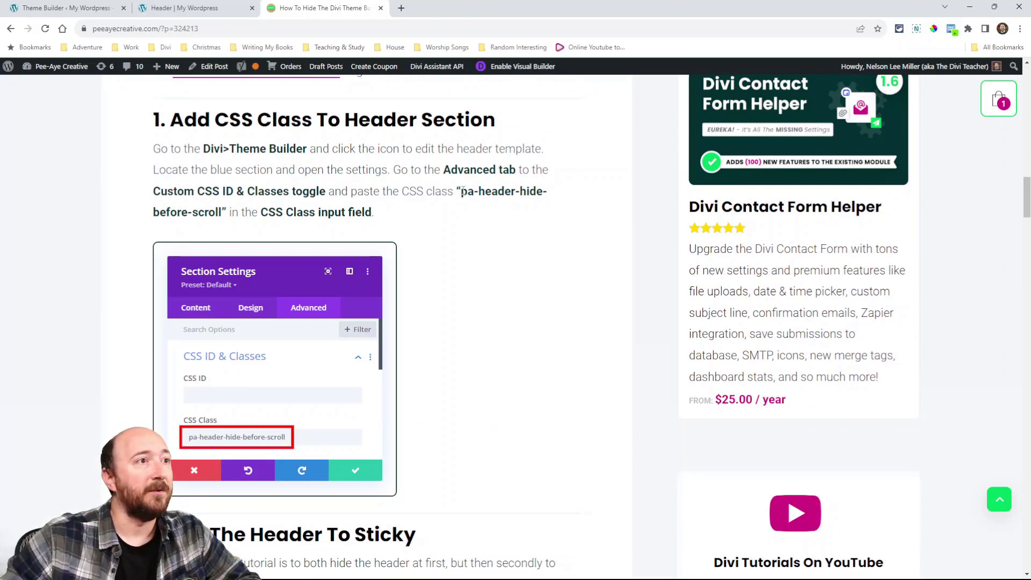
pyautogui.moveTo(219, 191); pyautogui.dragTo(460, 191)
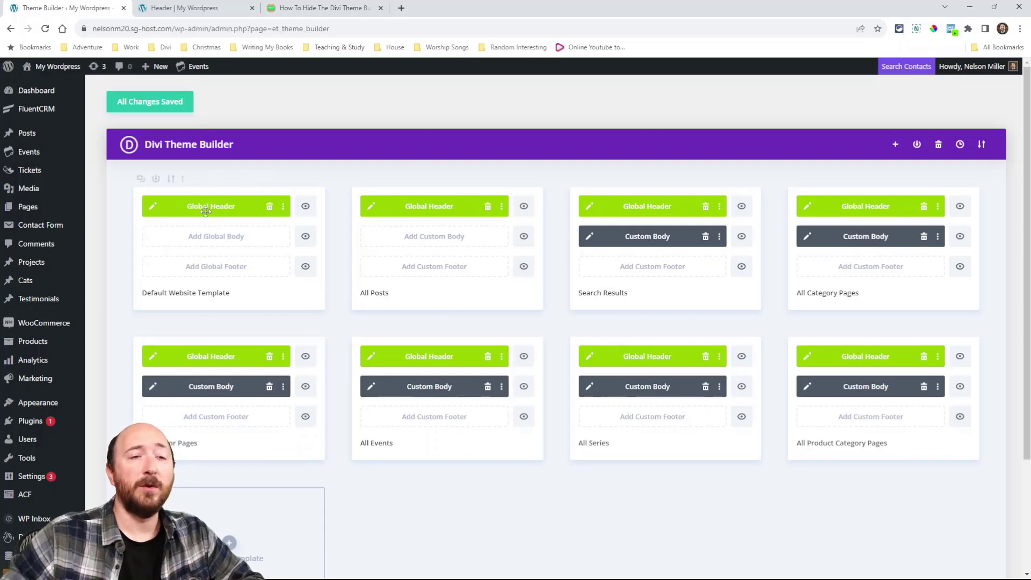
pyautogui.moveTo(160, 217)
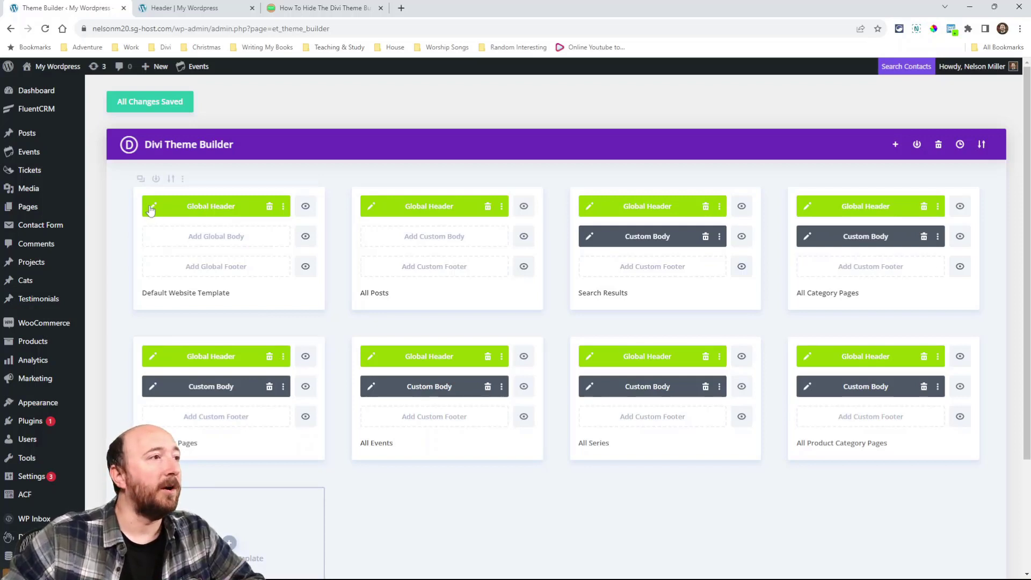
# Give the Global Header section the CSS class pa-header-hide-before-scroll and save it
pyautogui.click(152, 206)
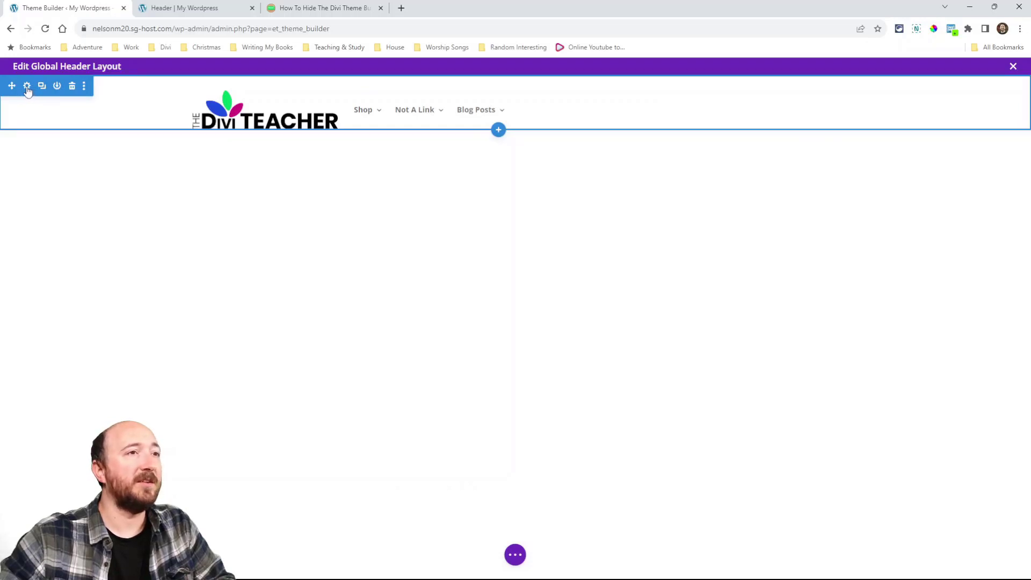
pyautogui.click(26, 86)
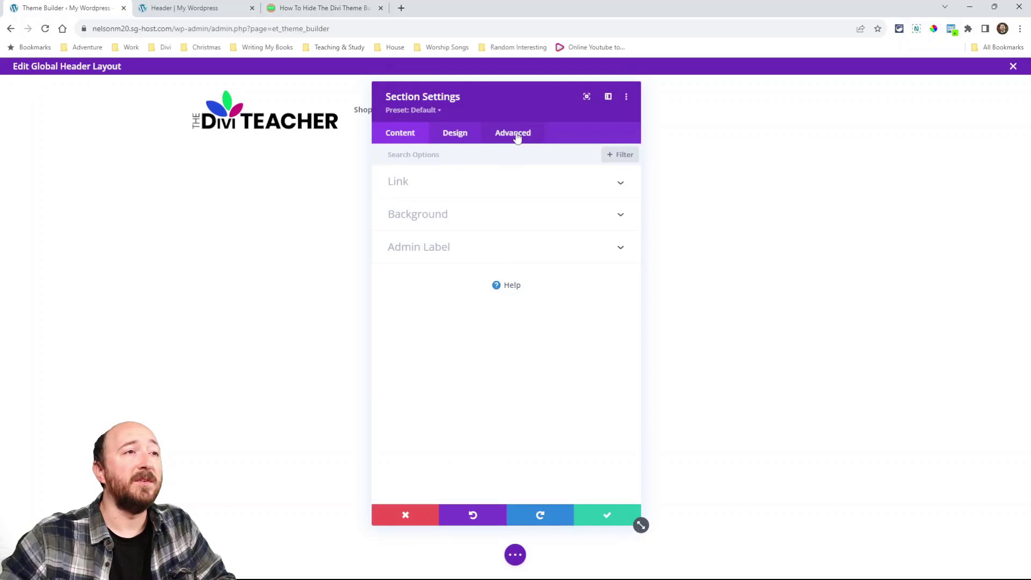
pyautogui.click(512, 133)
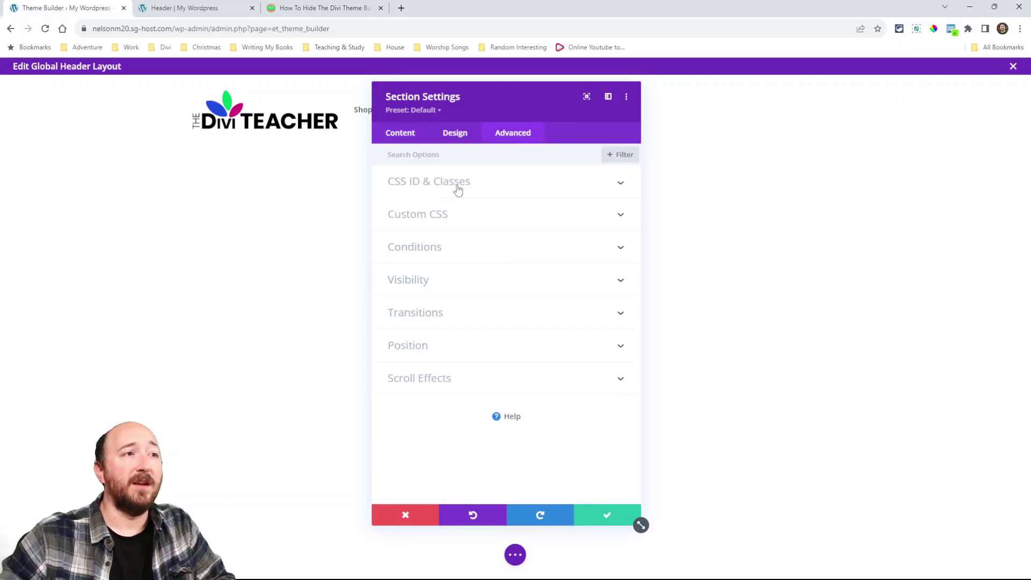
pyautogui.click(429, 181)
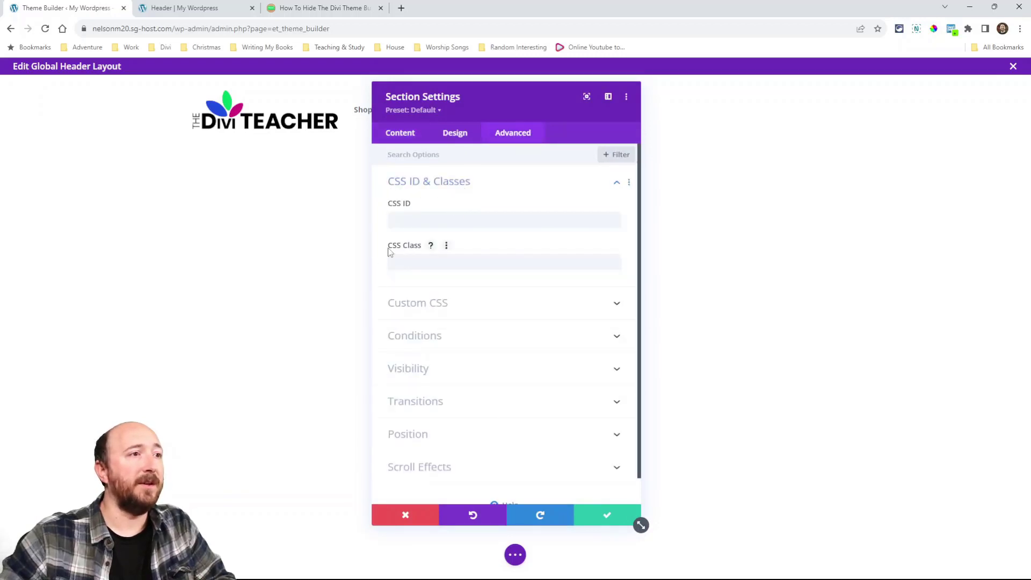
pyautogui.write('pa-header-hide-before-scroll')
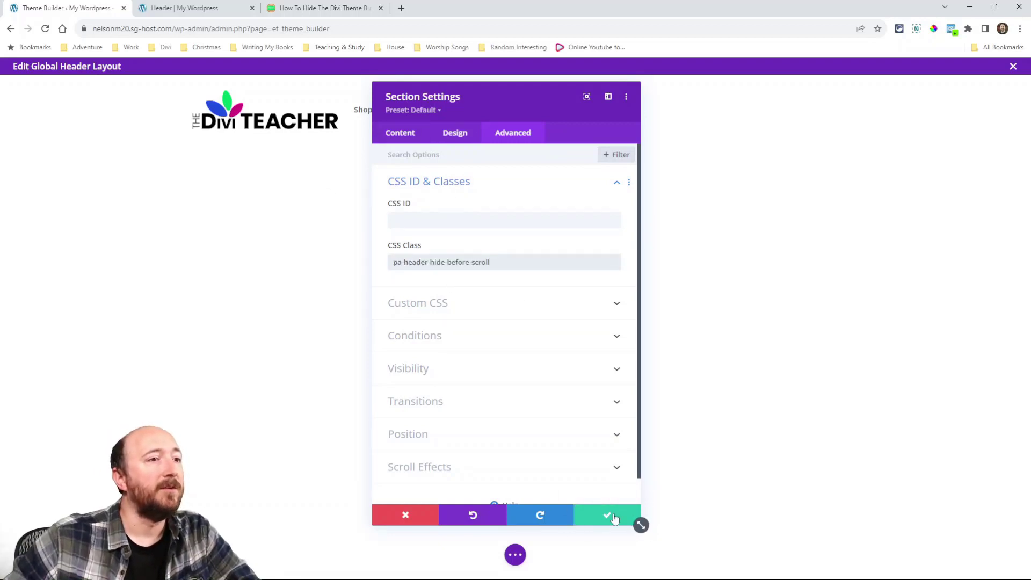
pyautogui.click(607, 515)
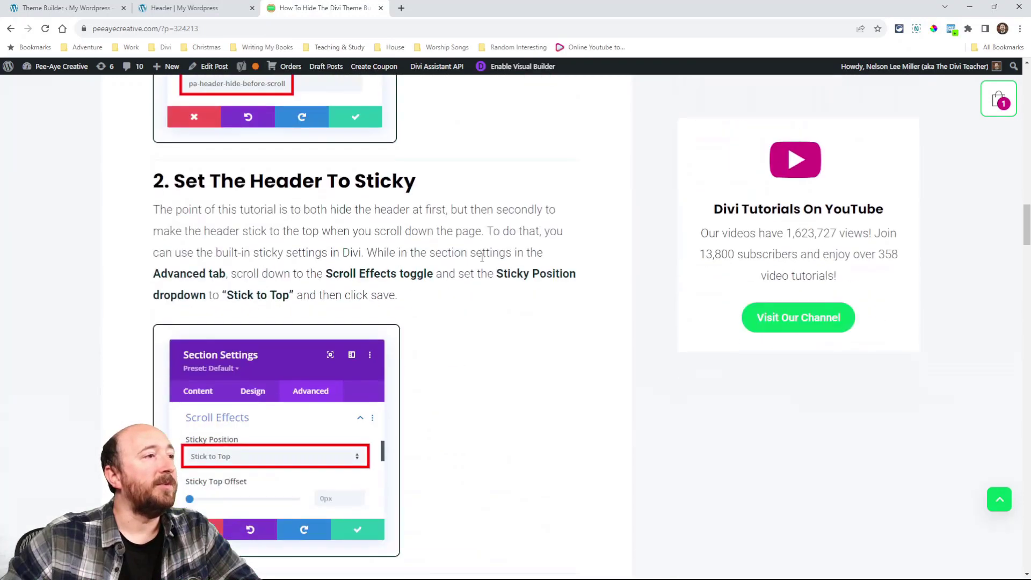
# Scroll the tutorial to step 2, 'Set The Header To Sticky', and its Sticky Position instructions
pyautogui.scroll(-3)
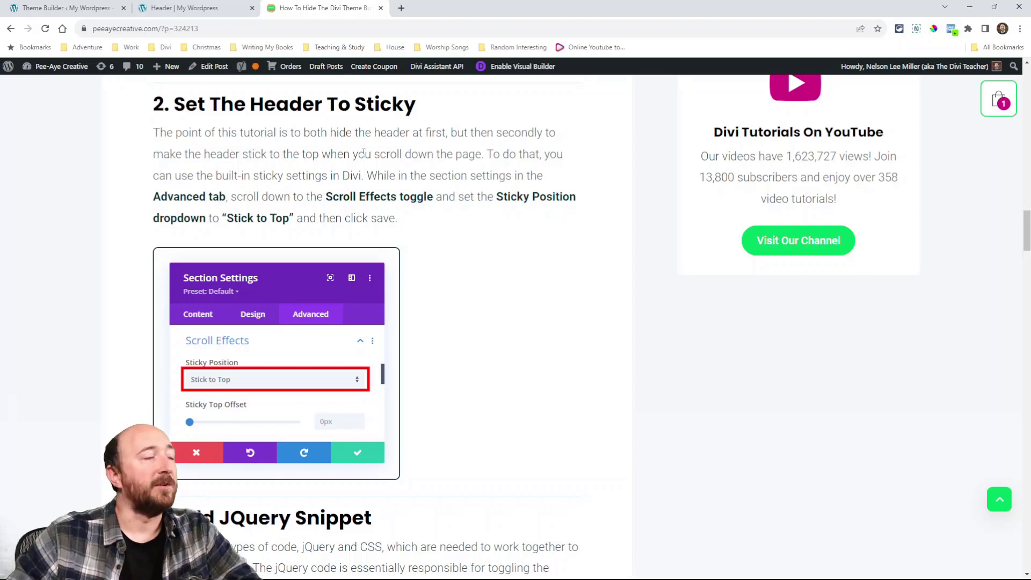
pyautogui.moveTo(465, 421)
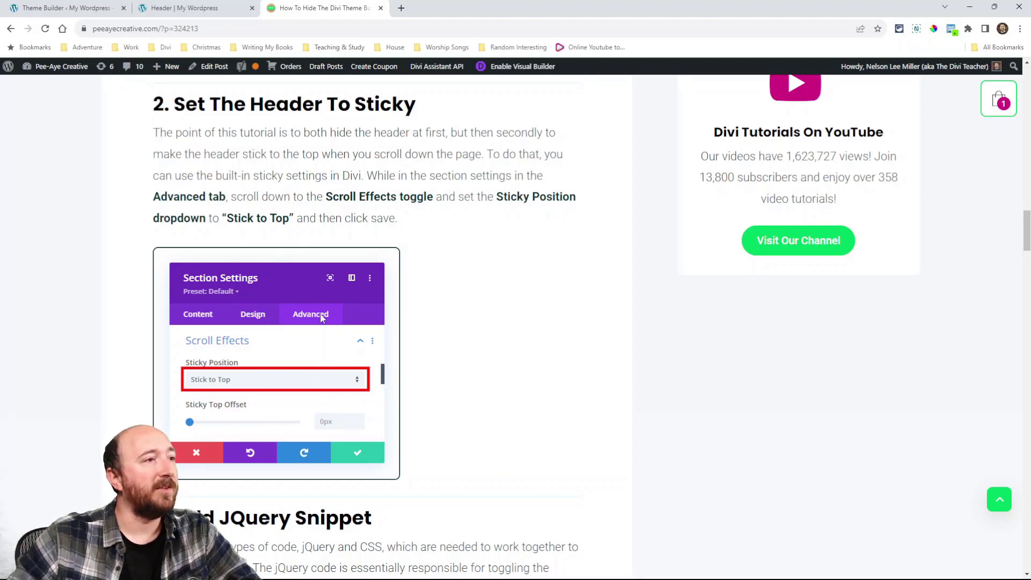
pyautogui.scroll(-3)
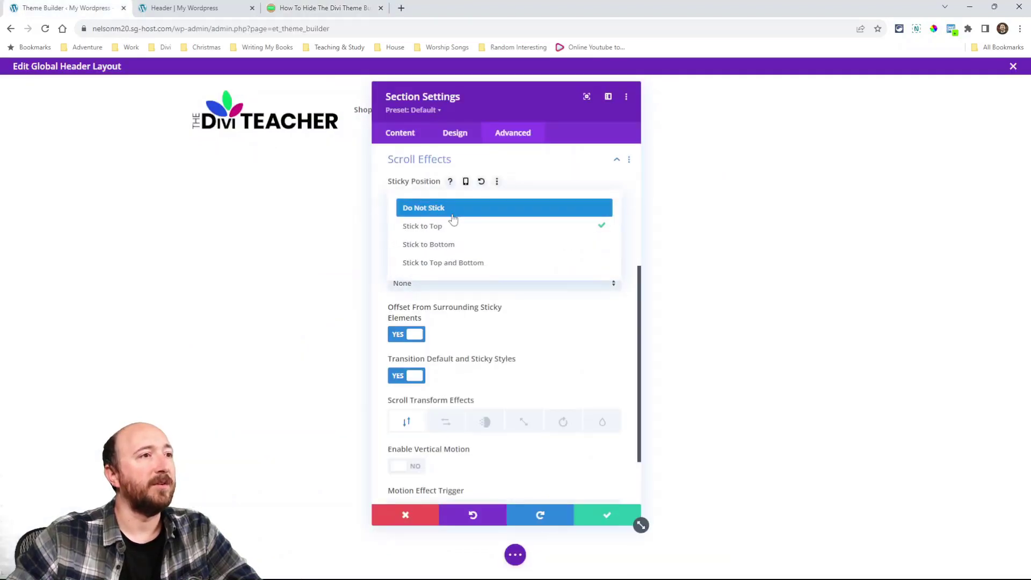
# Set the header section's Sticky Position to Stick to Top and save the section
pyautogui.click(423, 225)
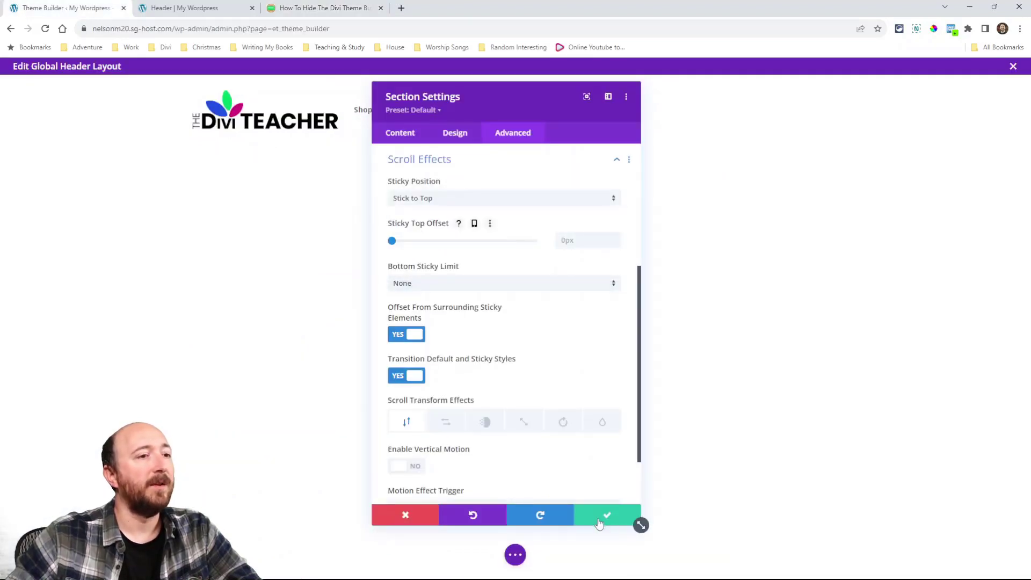
pyautogui.click(606, 515)
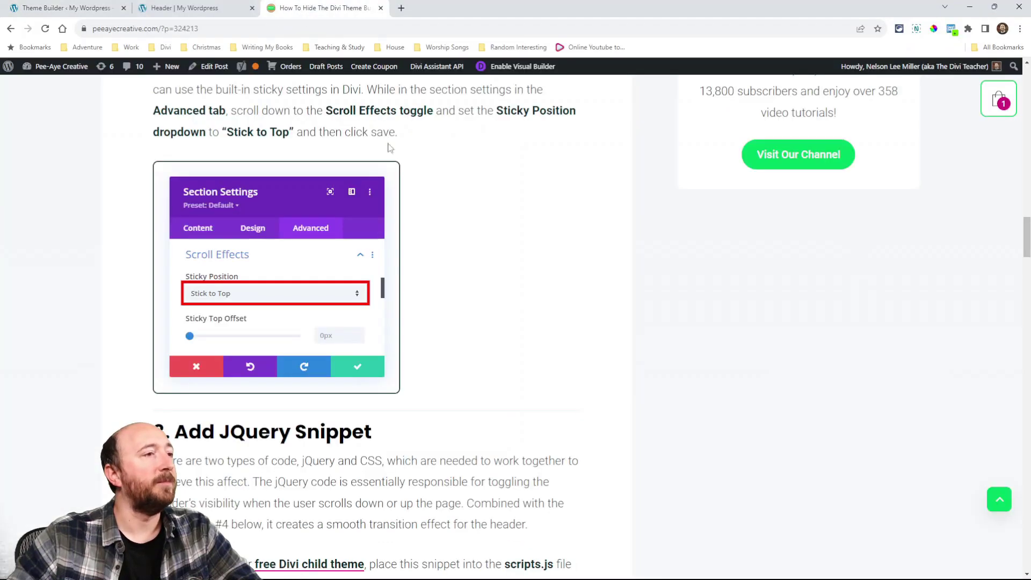
# Scroll to '3. Add JQuery Snippet', then switch to the 'Header | My Wordpress' tab
pyautogui.scroll(-3)
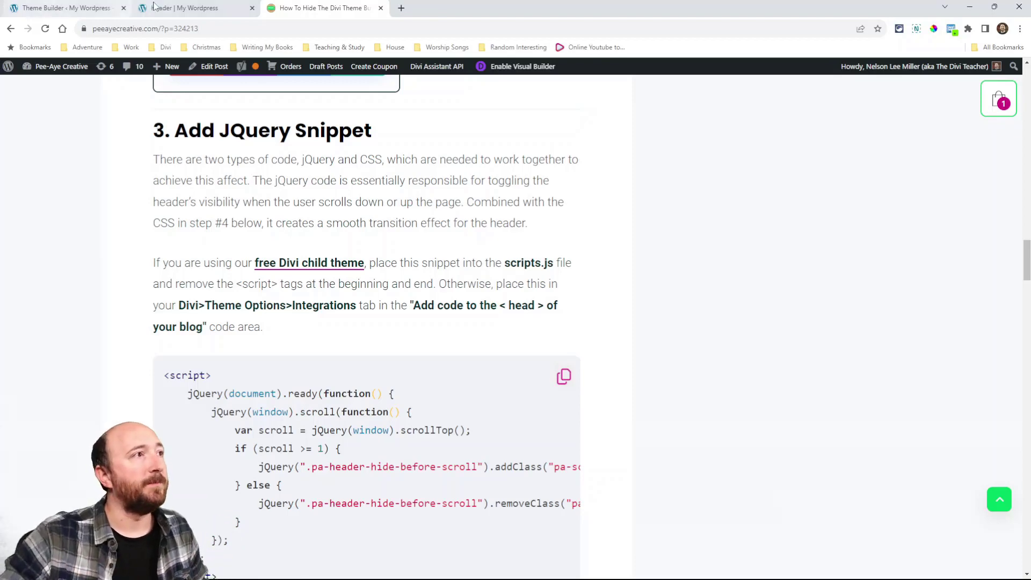
pyautogui.click(191, 9)
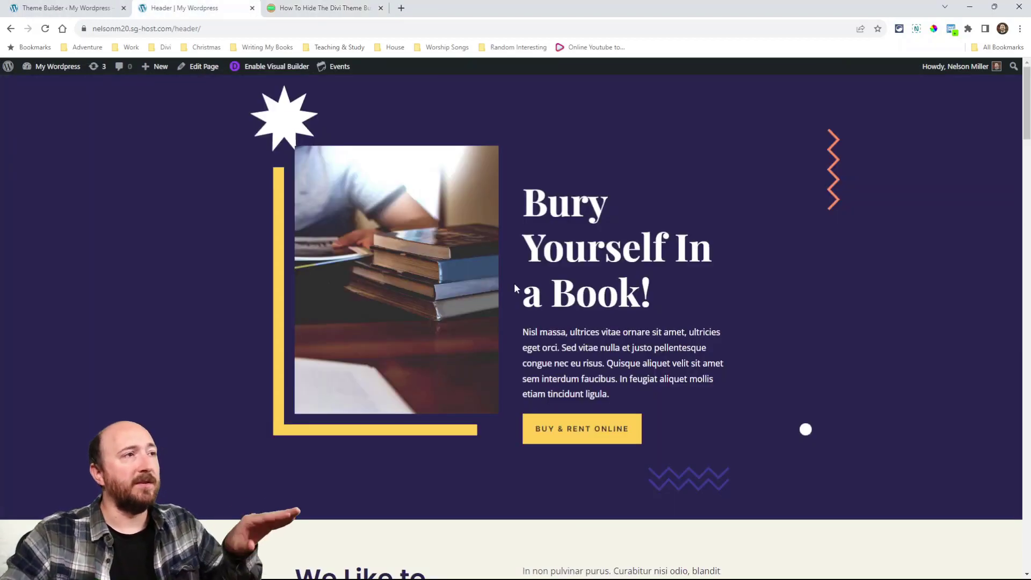
# Copy the jQuery scroll snippet from the tutorial's step three
pyautogui.scroll(-3)
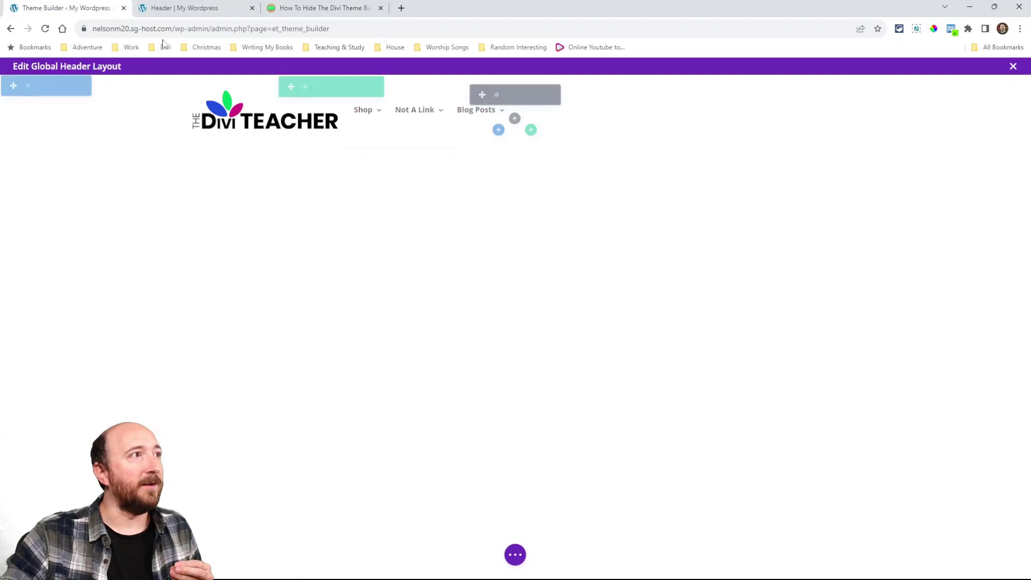
pyautogui.click(322, 8)
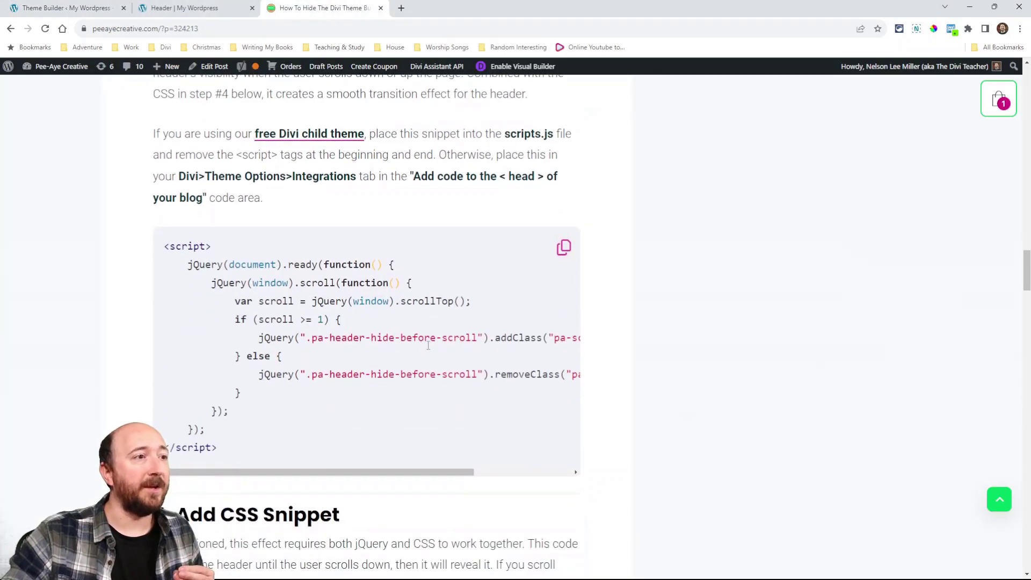
pyautogui.moveTo(378, 472)
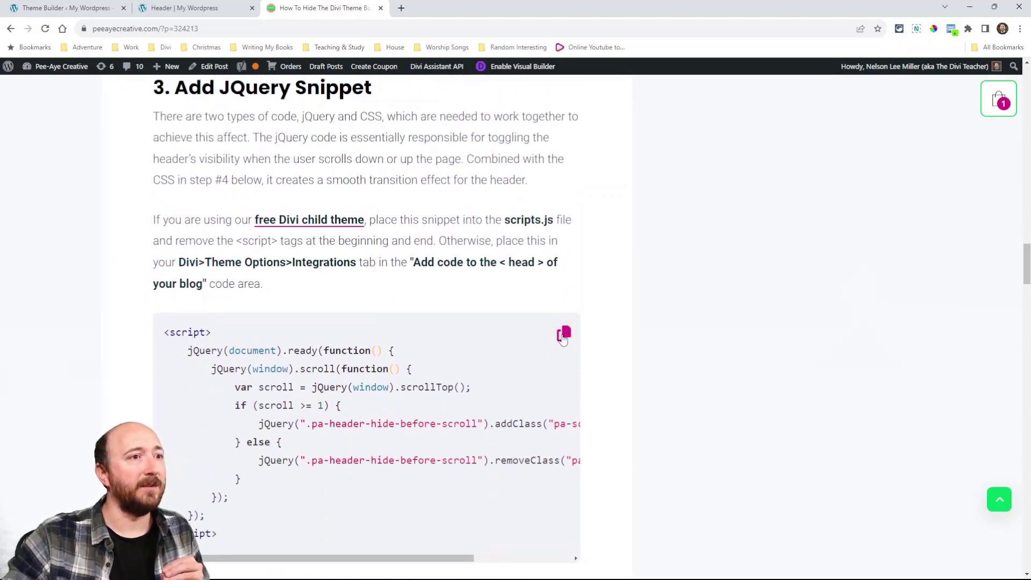
pyautogui.click(563, 334)
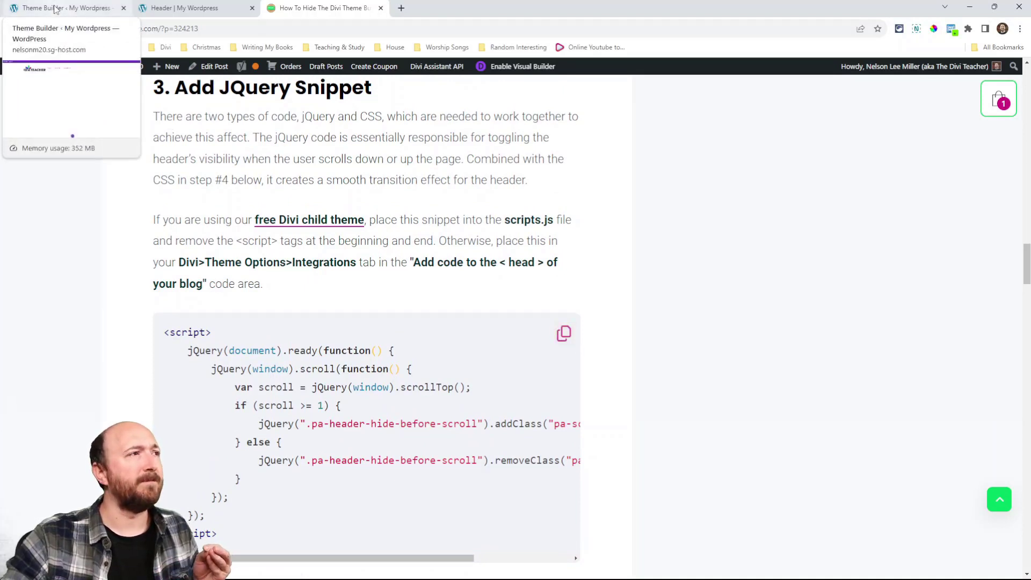
# Add a Code module with the pasted <script> snippet to the global header and save it
pyautogui.click(63, 8)
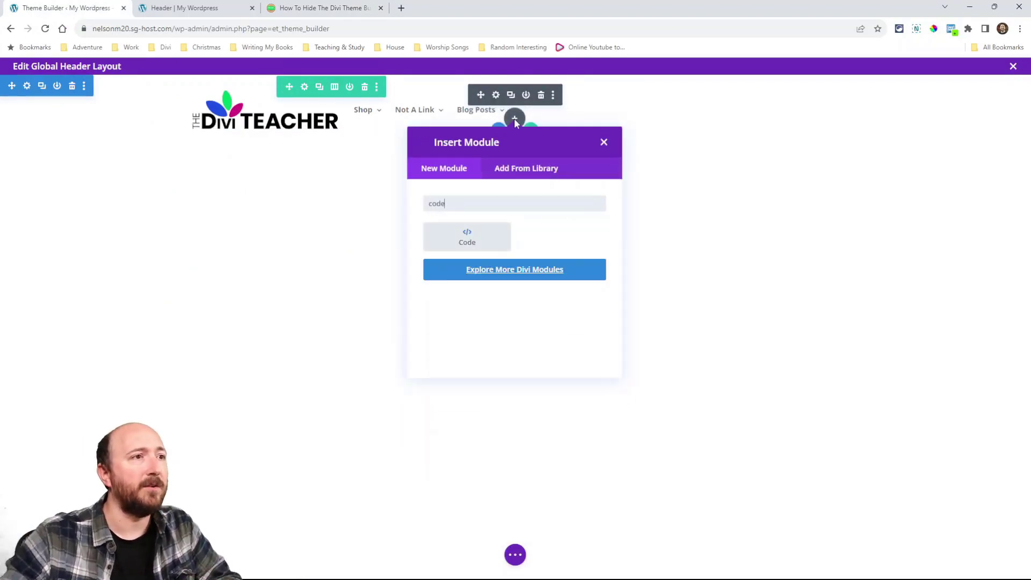
pyautogui.click(467, 237)
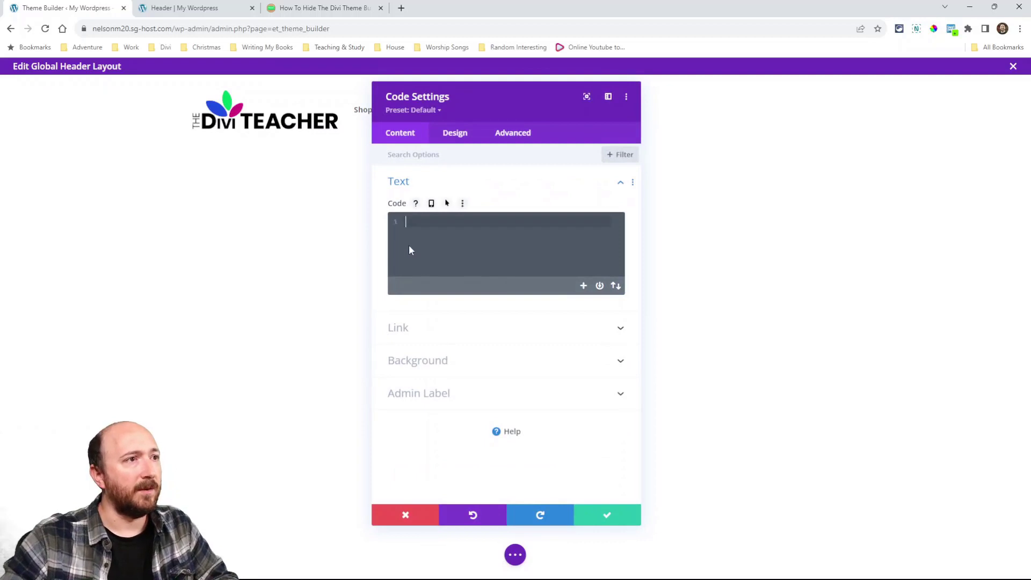
pyautogui.write('<script>')
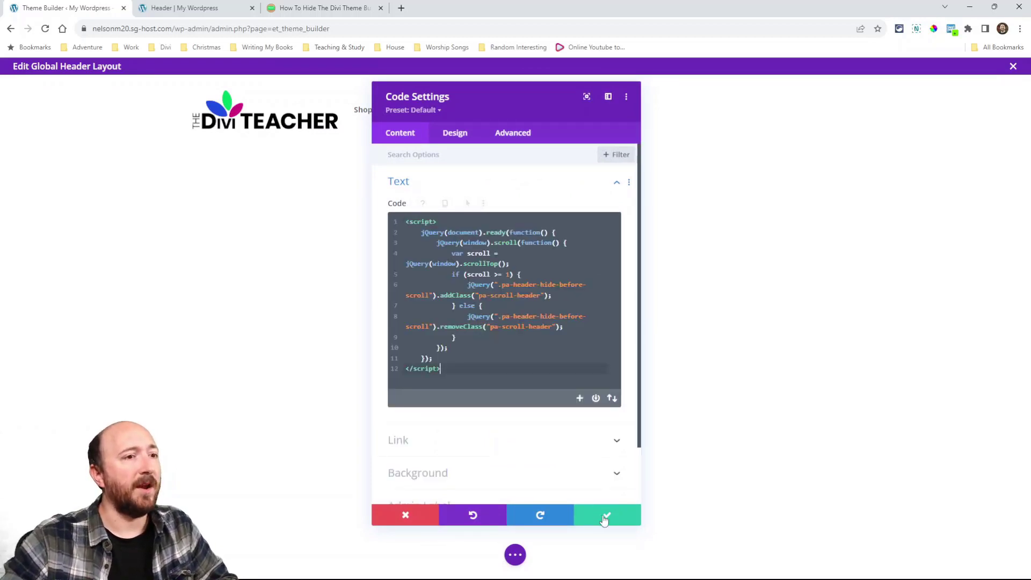
pyautogui.click(606, 515)
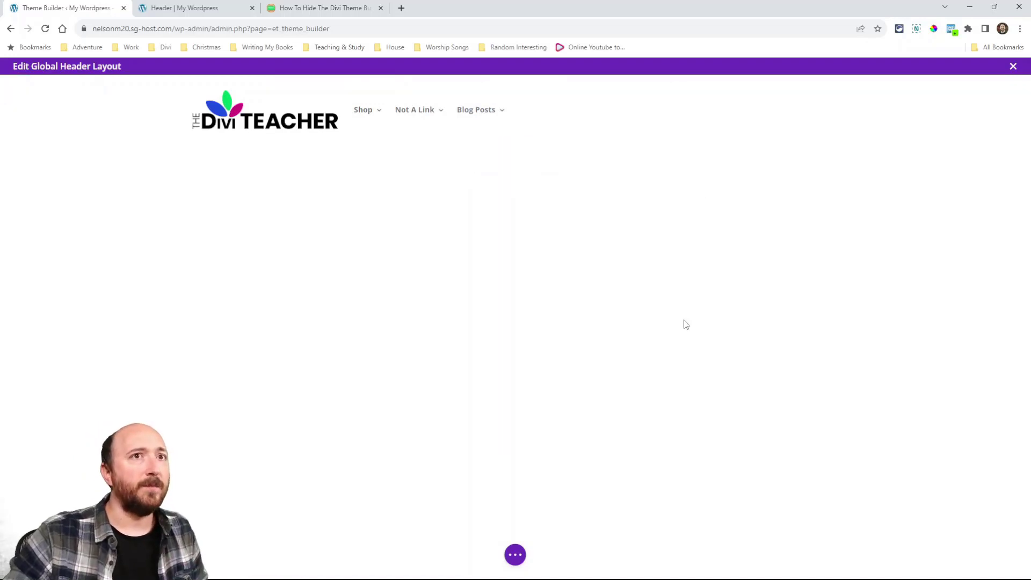
# Close the header editor, review Theme Options' Integration head code, and return to Theme Builder
pyautogui.click(1014, 66)
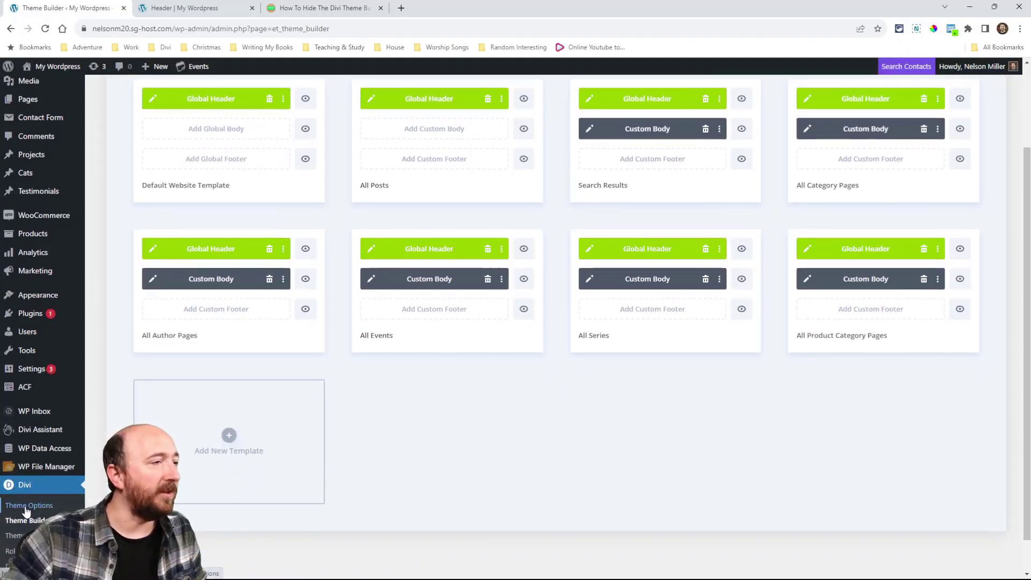
pyautogui.click(29, 505)
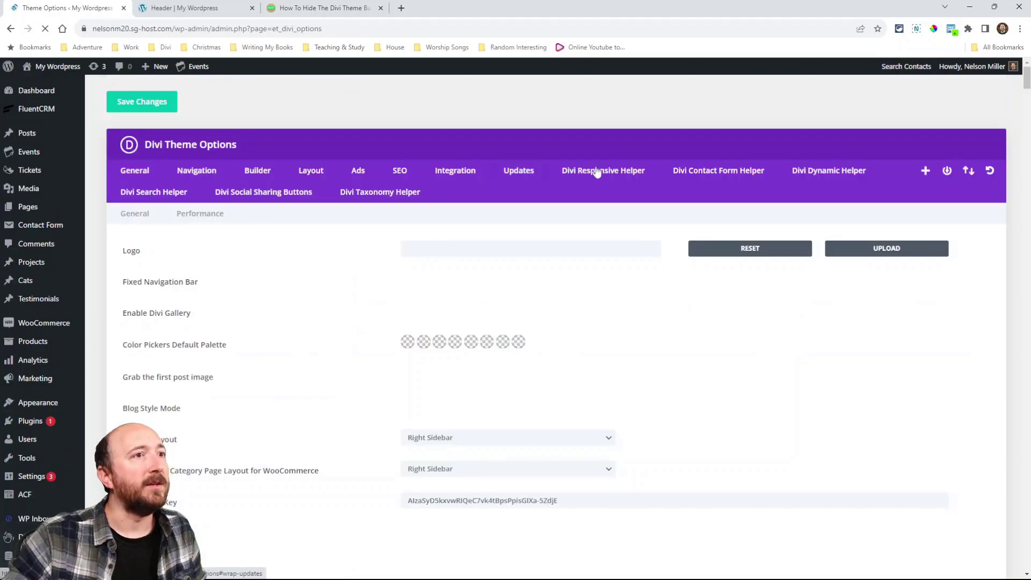
pyautogui.click(455, 171)
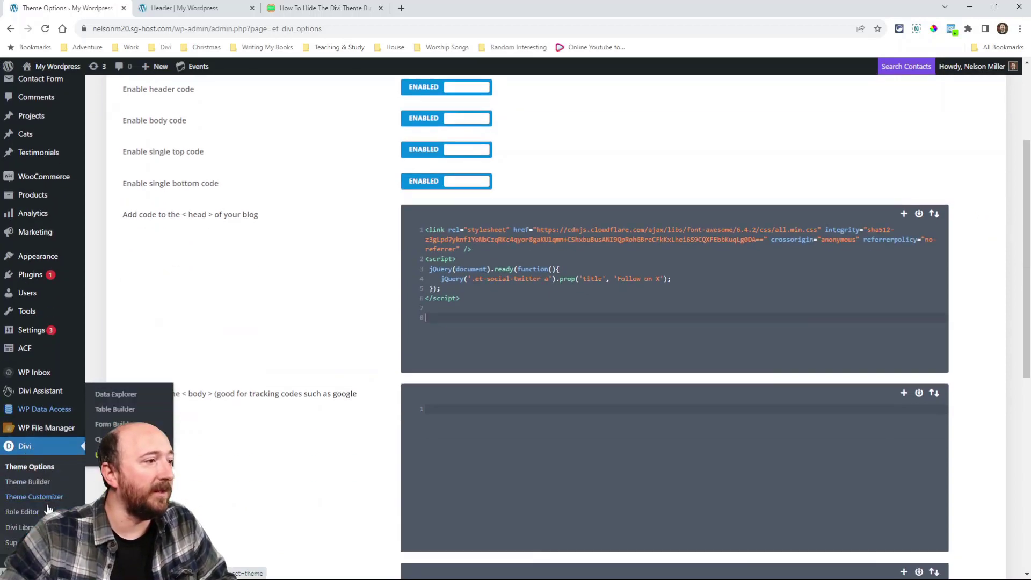
pyautogui.click(27, 482)
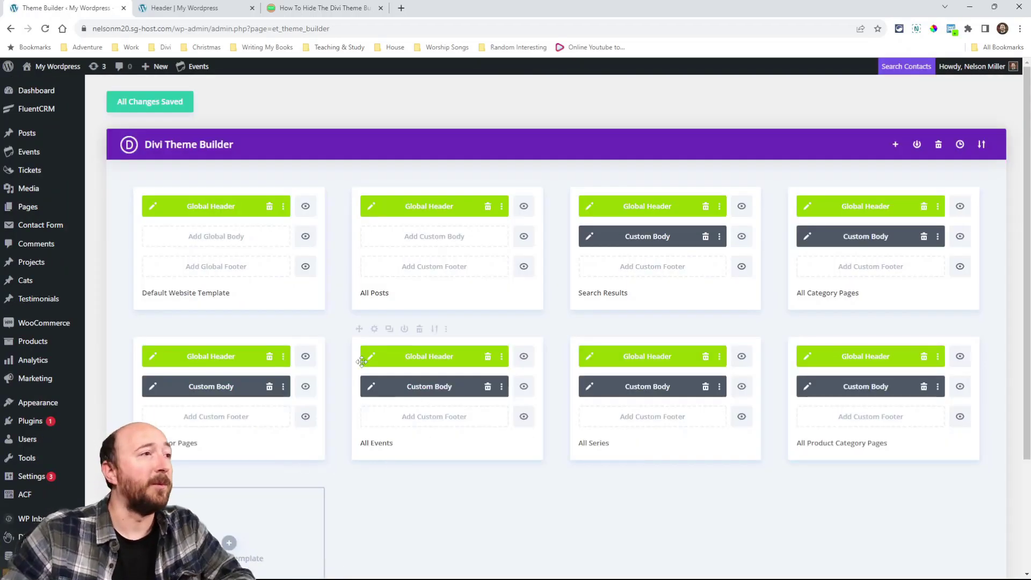
# Scroll the tutorial to '4. Add CSS Snippet', then close the global header layout editor
pyautogui.click(321, 8)
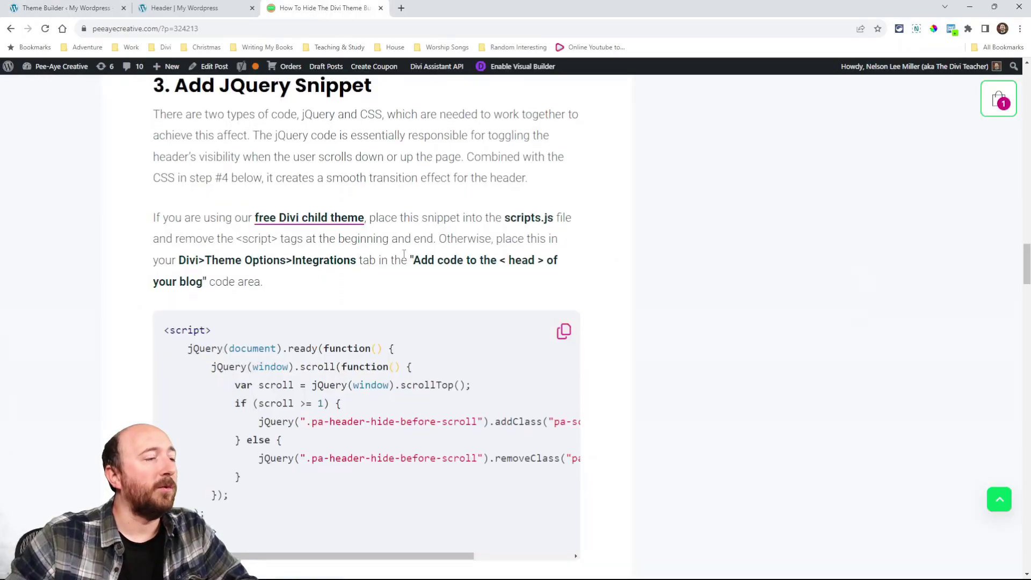
pyautogui.scroll(-3)
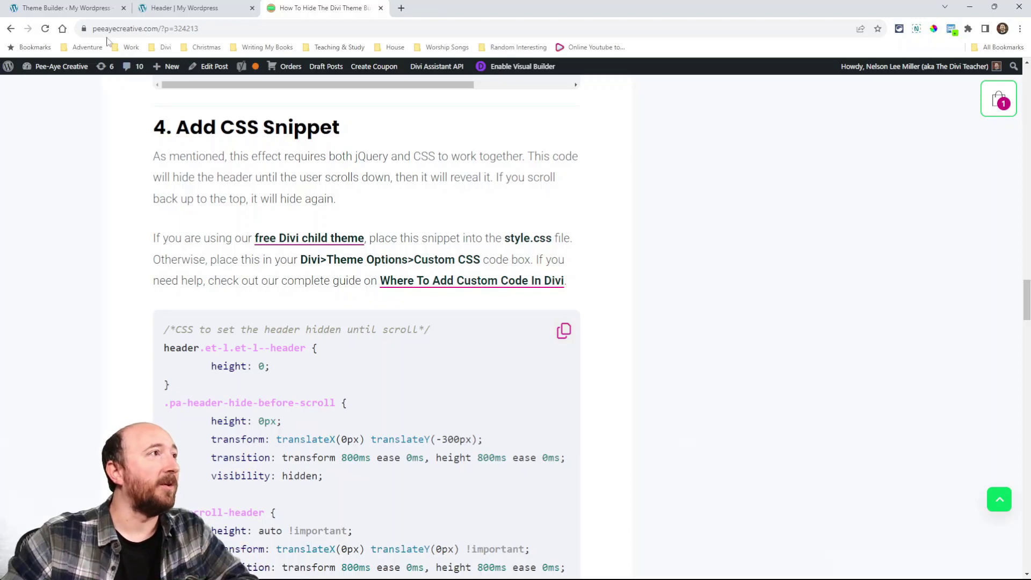
pyautogui.click(65, 9)
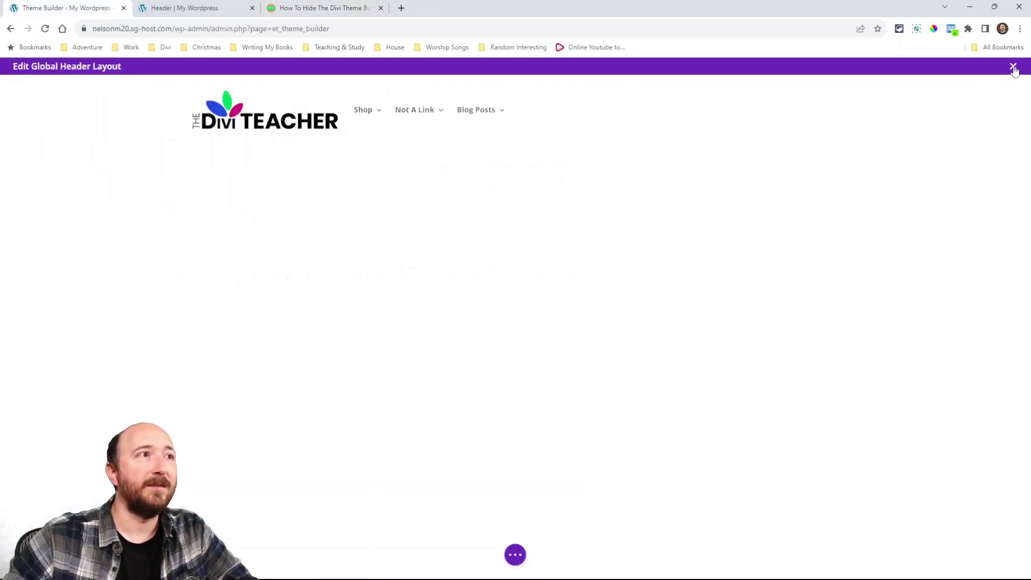
pyautogui.click(1015, 68)
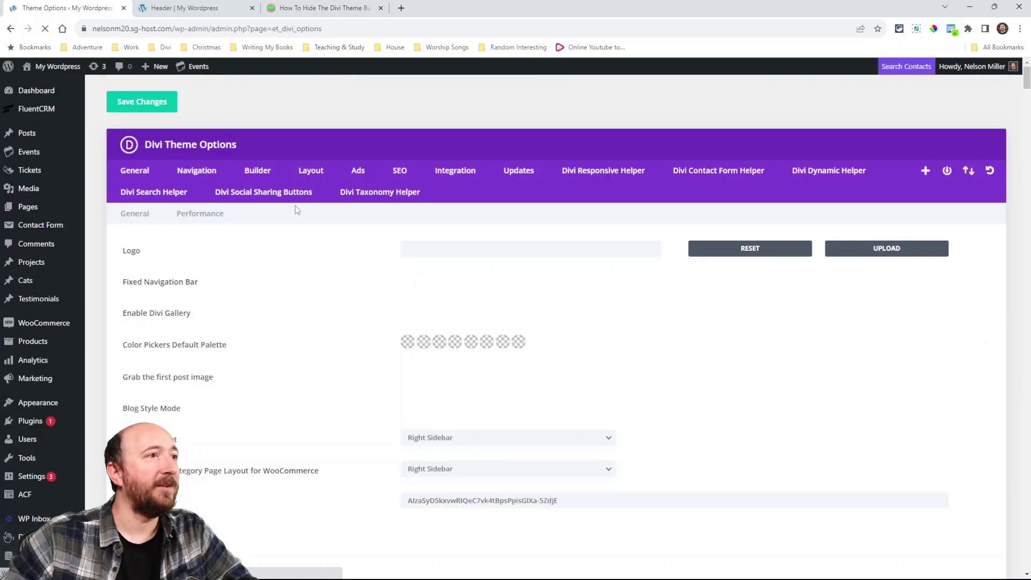
# Add blank lines after the existing Theme Options Custom CSS, checking the tutorial's snippet first
pyautogui.click(455, 170)
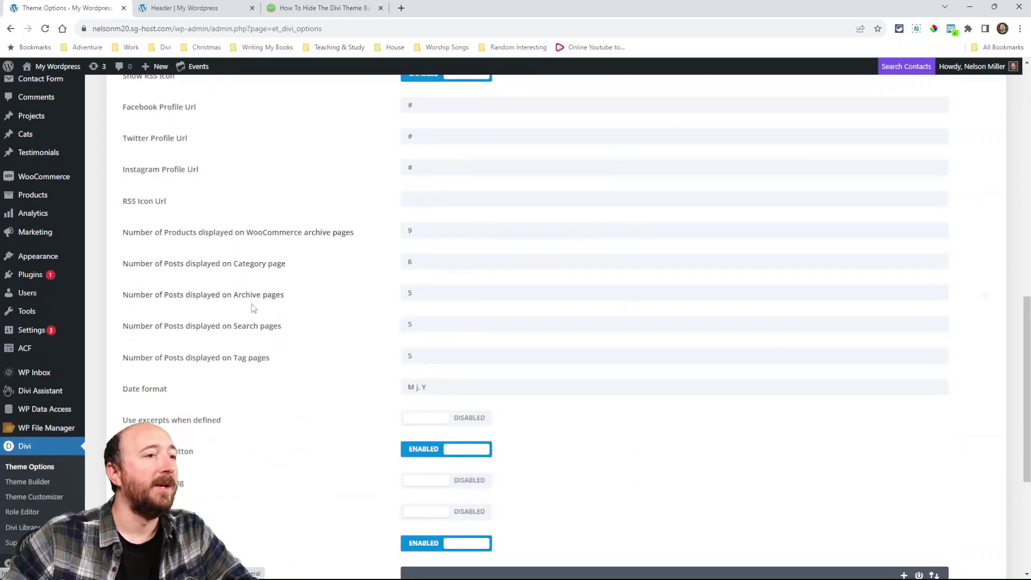
pyautogui.scroll(-3)
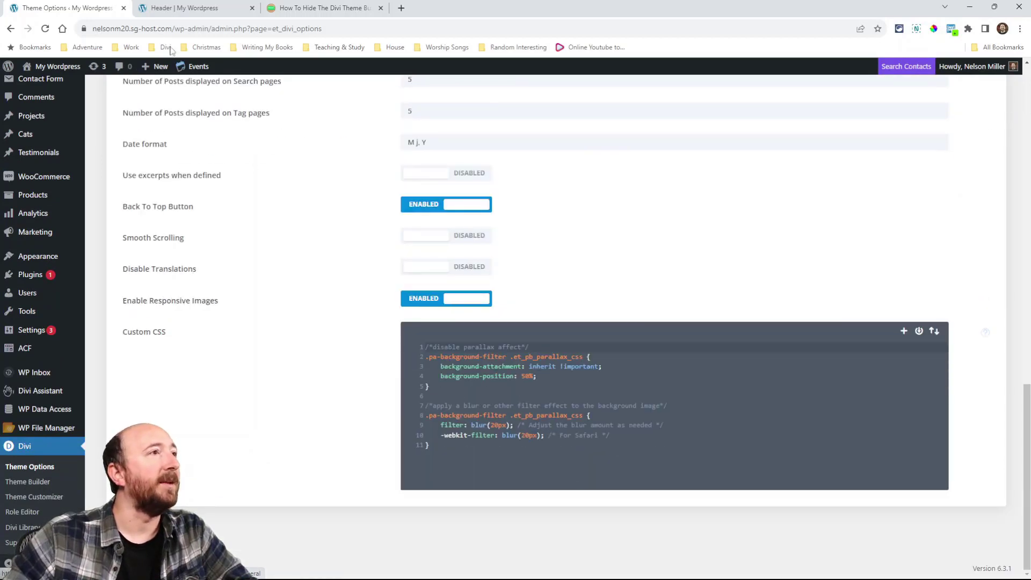
pyautogui.click(323, 8)
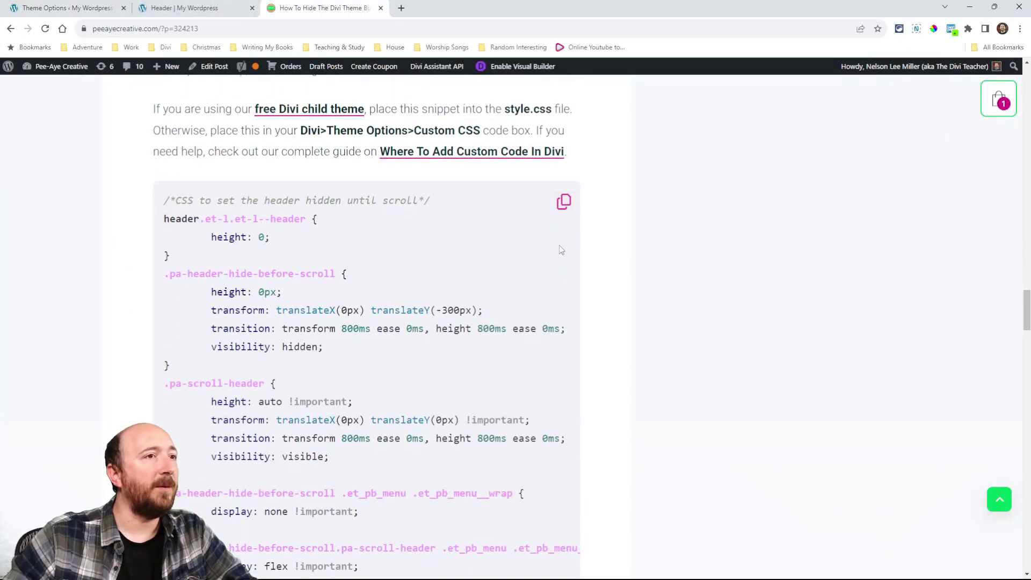
pyautogui.click(62, 8)
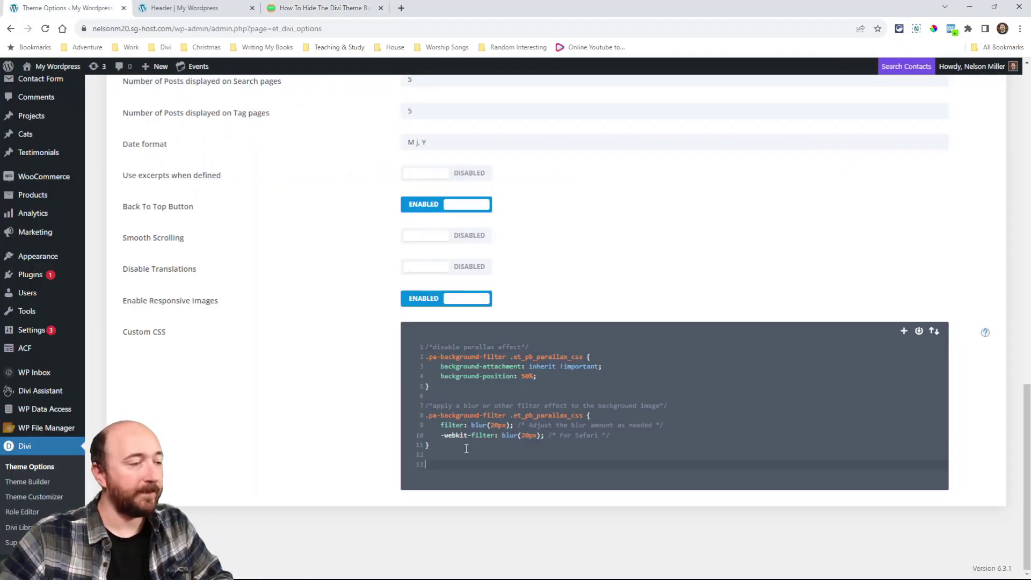
pyautogui.scroll(-3)
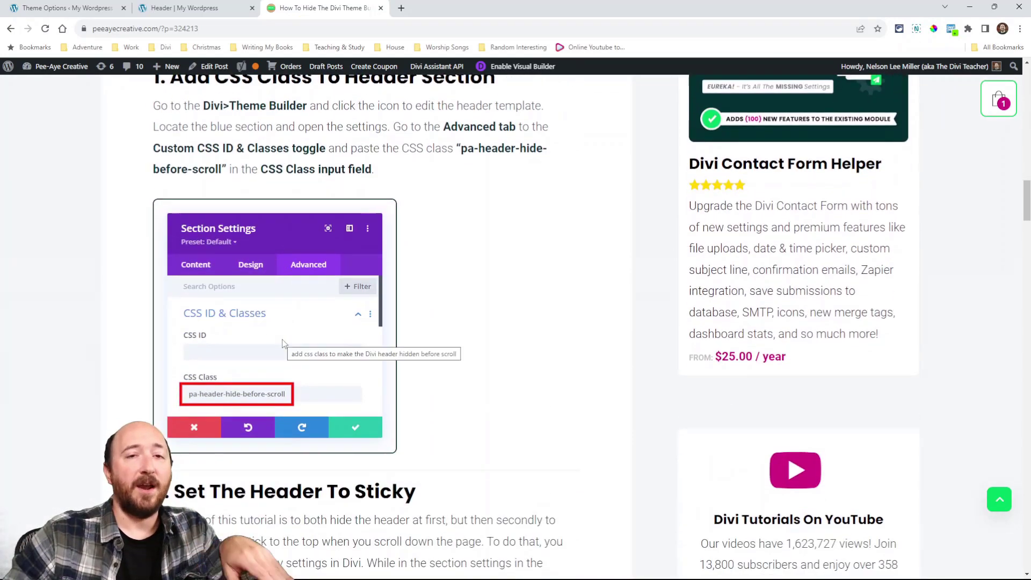
# Scroll the tutorial past the sticky and jQuery steps to the step 4 CSS snippet
pyautogui.scroll(-3)
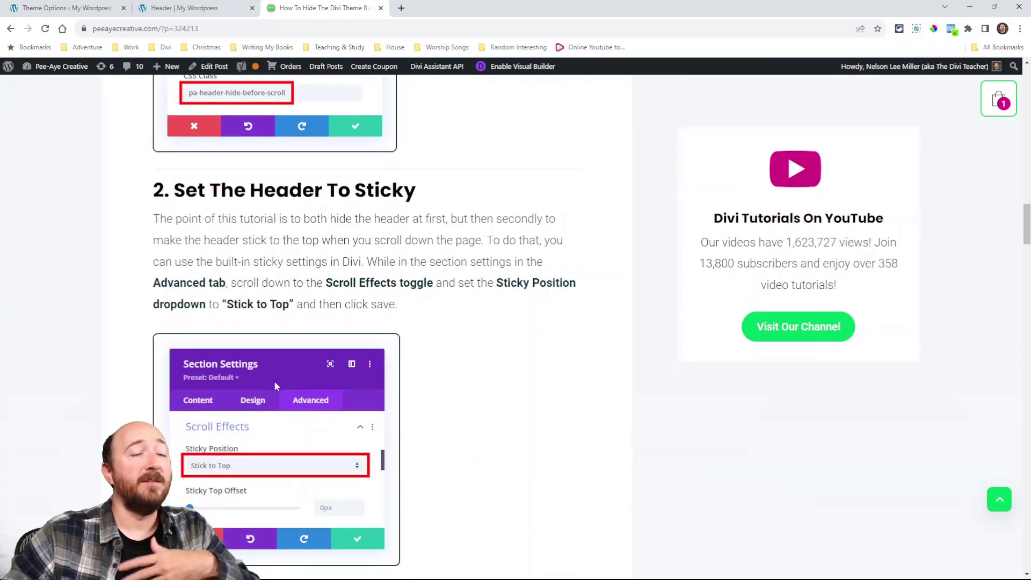
pyautogui.scroll(-3)
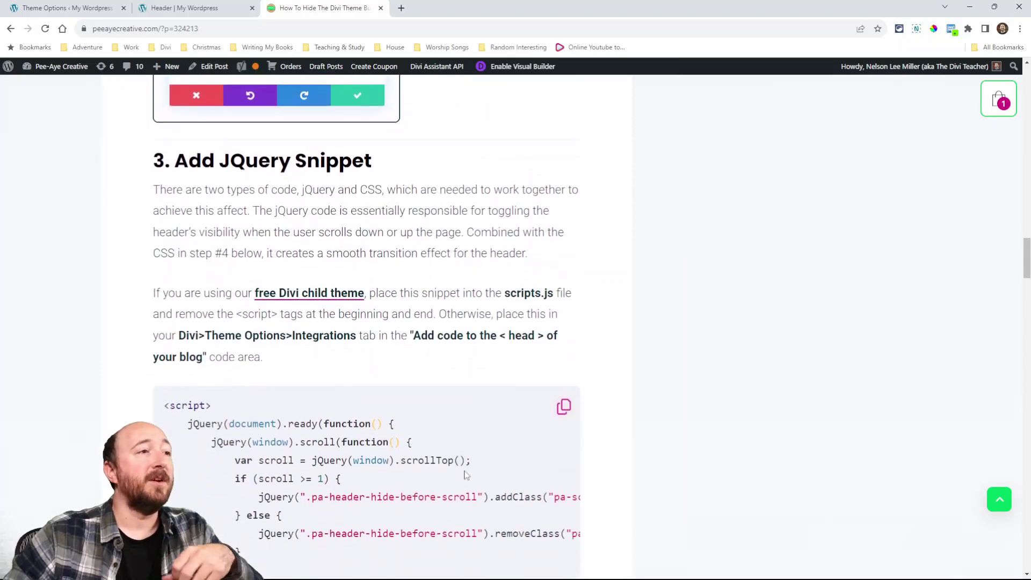
pyautogui.scroll(-3)
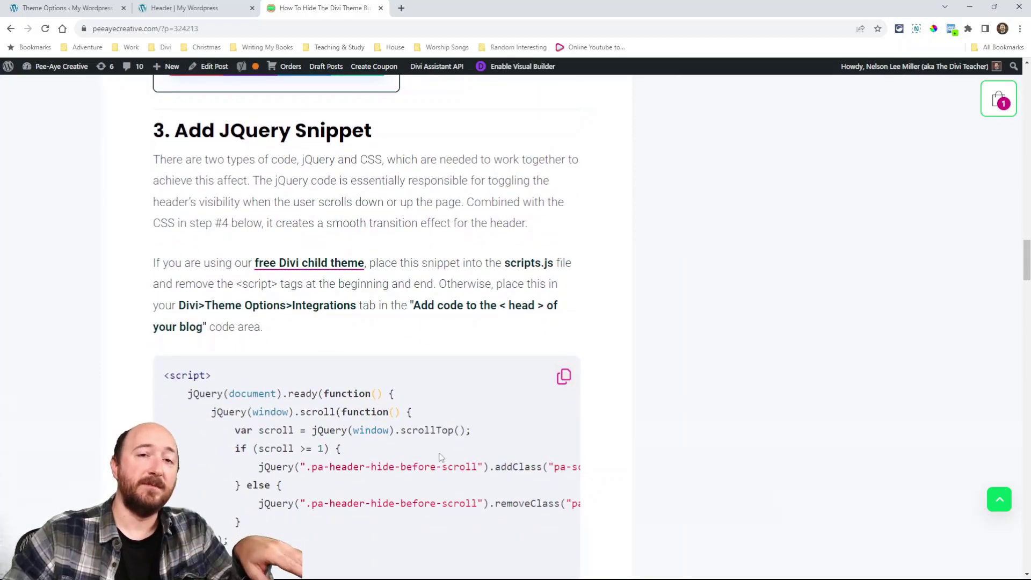
pyautogui.moveTo(531, 496)
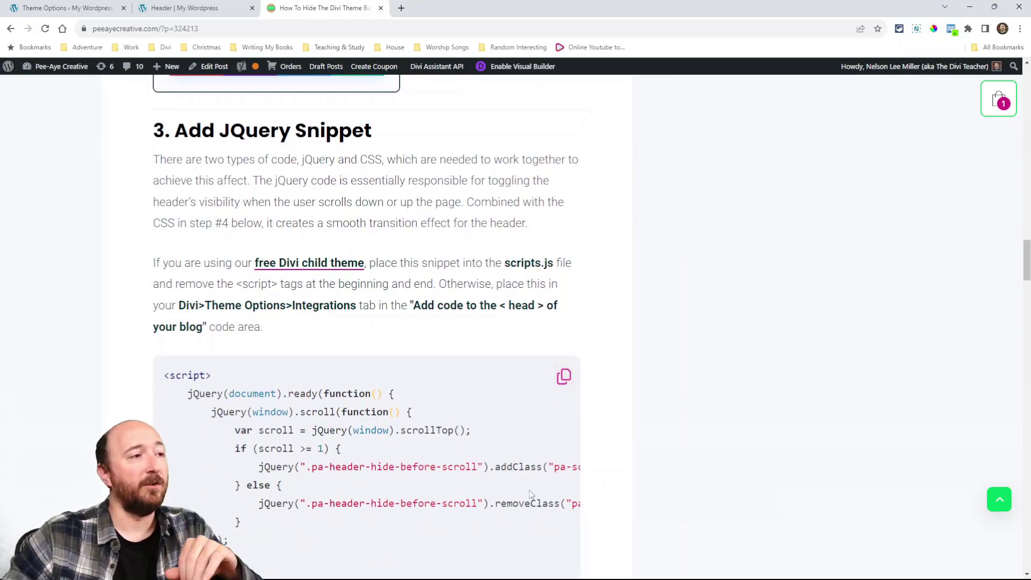
pyautogui.scroll(-3)
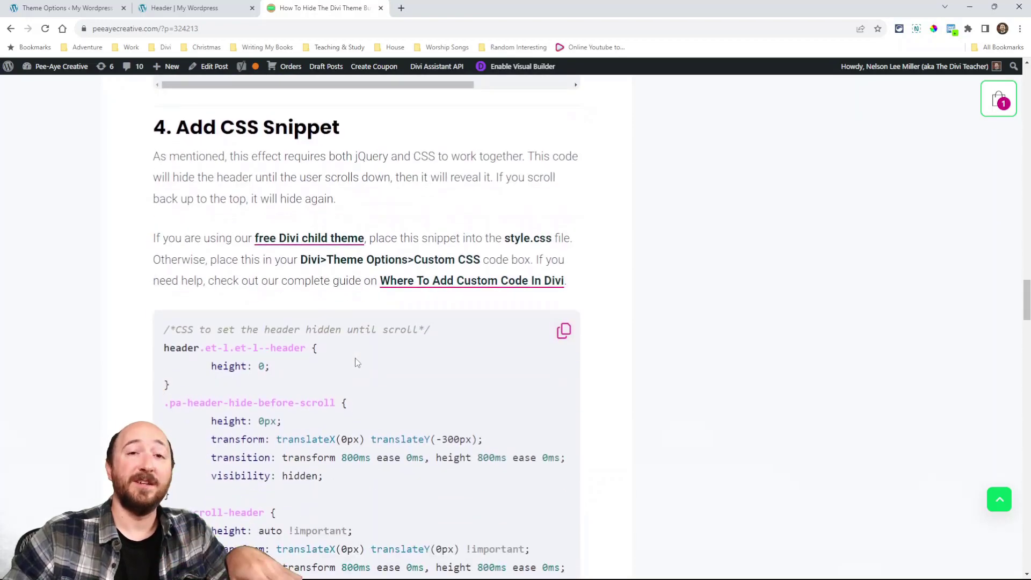
pyautogui.scroll(-3)
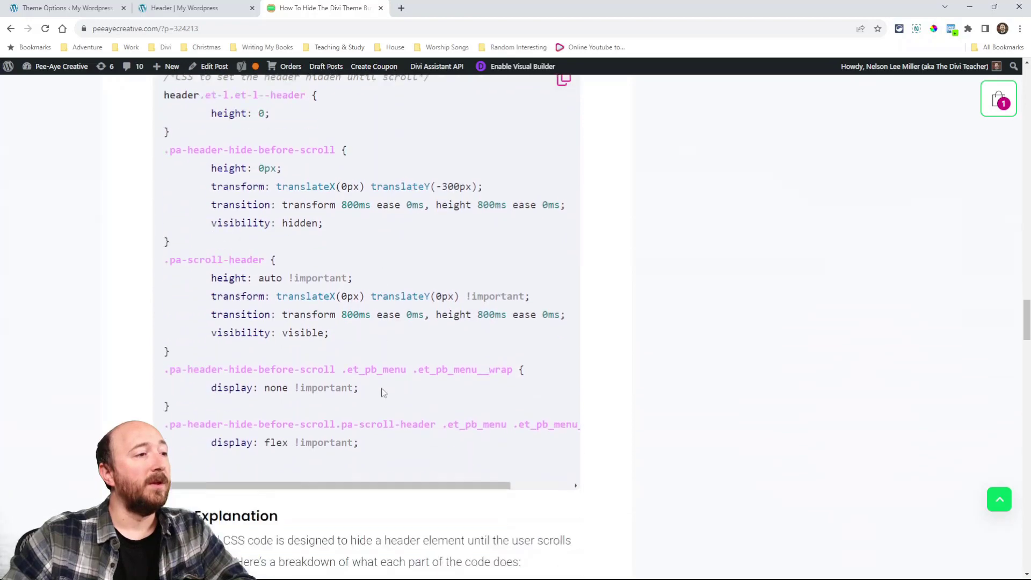
pyautogui.scroll(-3)
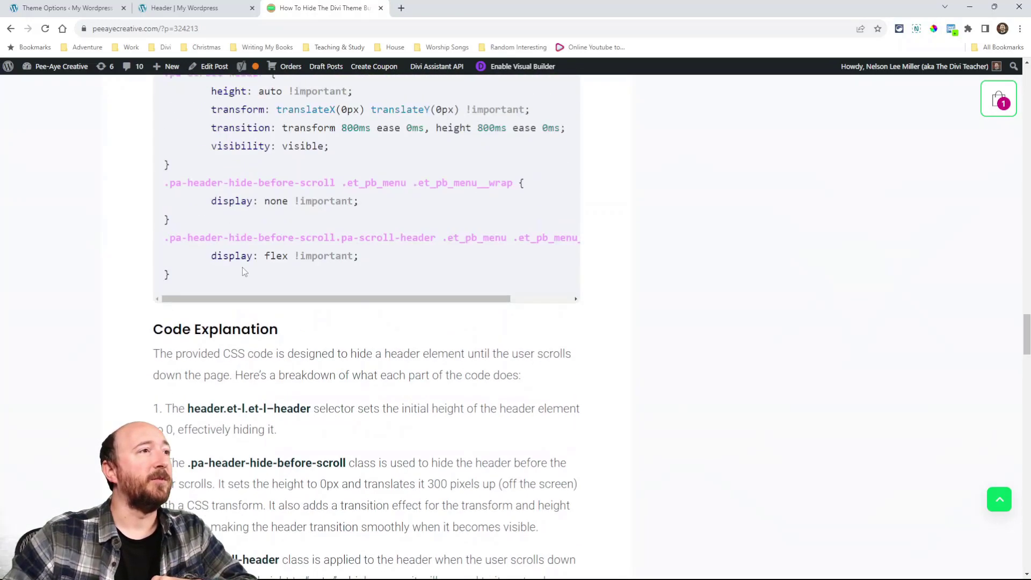
pyautogui.scroll(3)
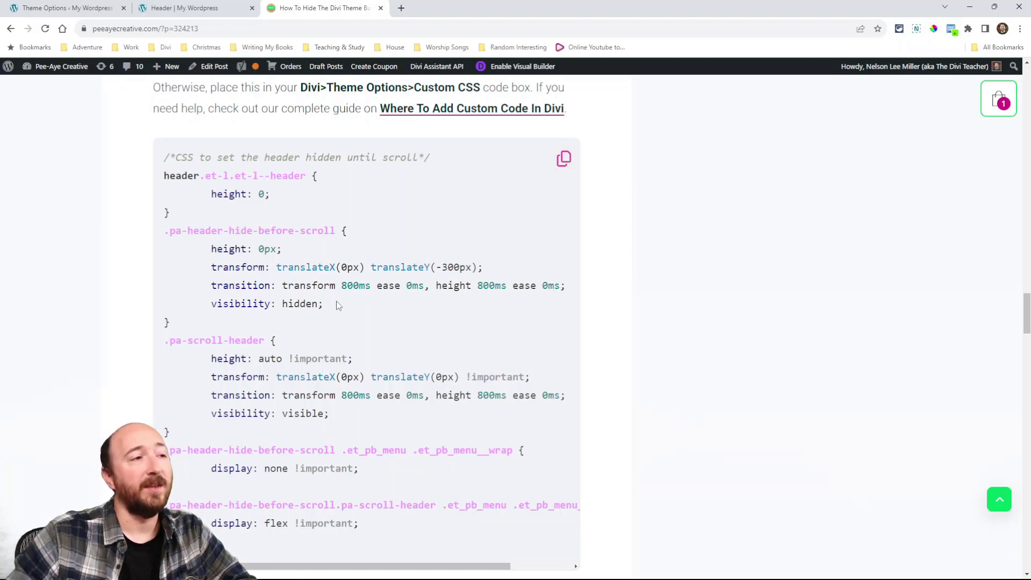
# Highlight the .pa-header-hide-before-scroll and .pa-scroll-header rules, then view the live Header page
pyautogui.doubleClick(266, 303)
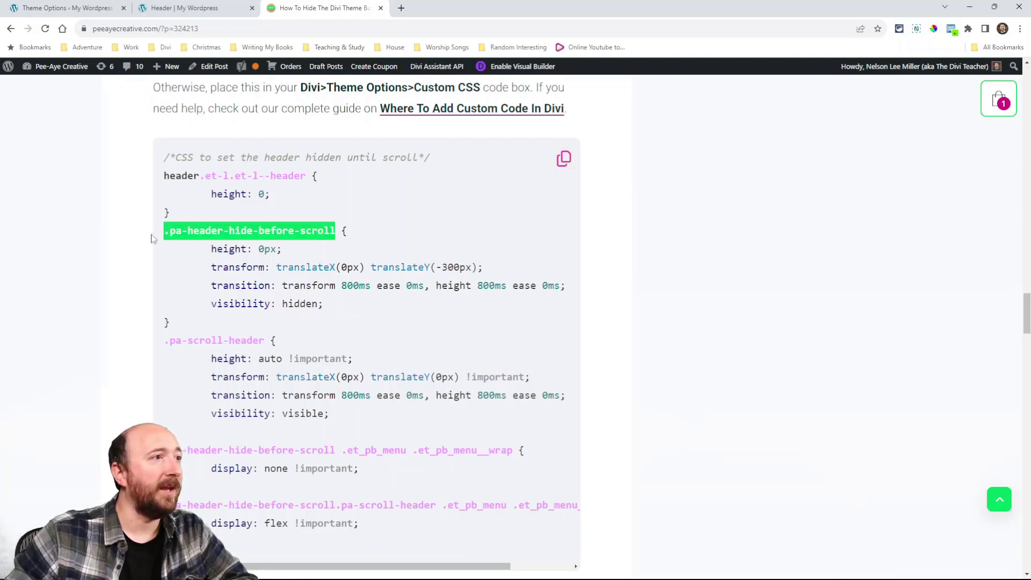
pyautogui.moveTo(306, 319)
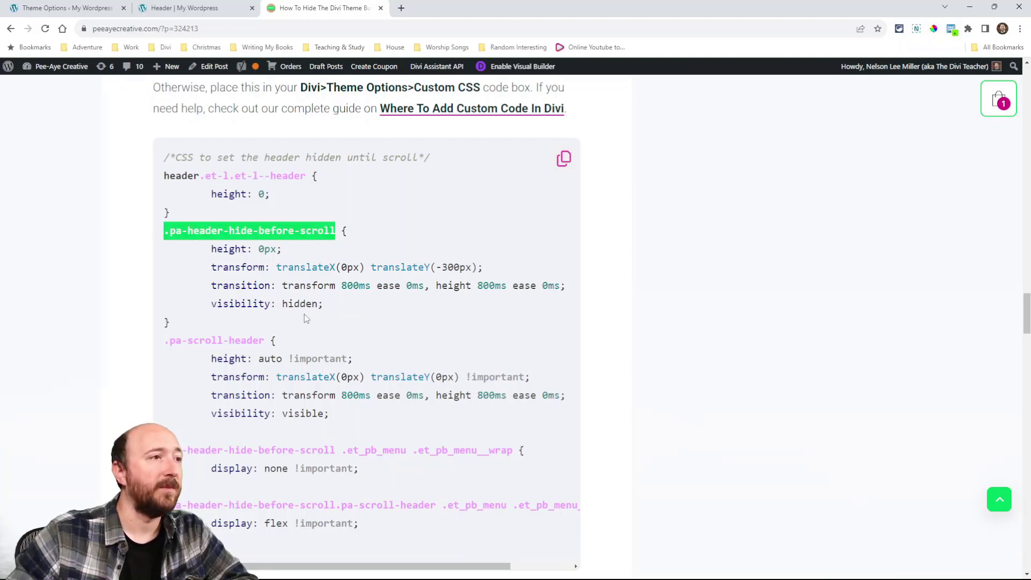
pyautogui.scroll(-3)
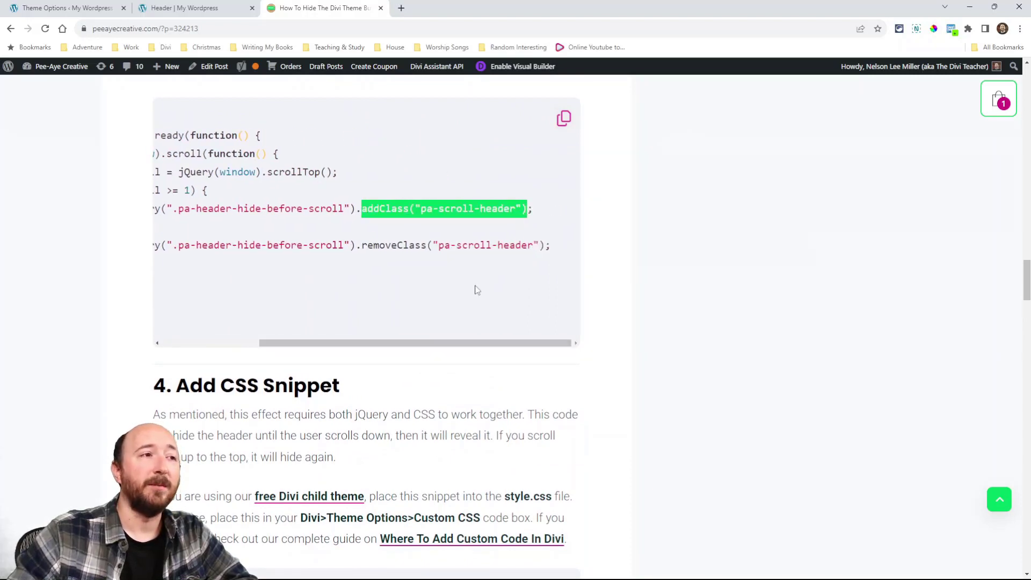
pyautogui.scroll(-3)
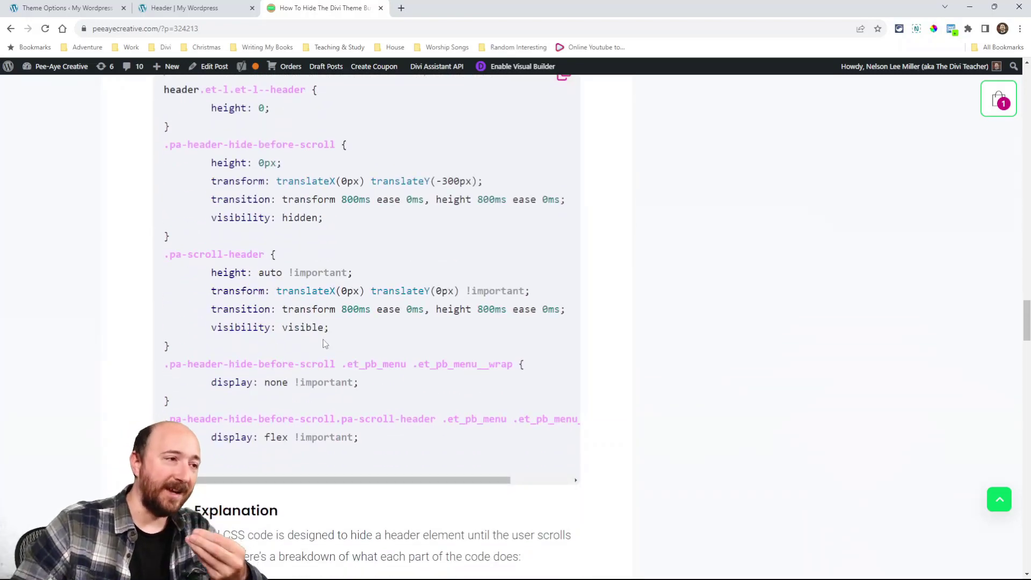
pyautogui.doubleClick(270, 328)
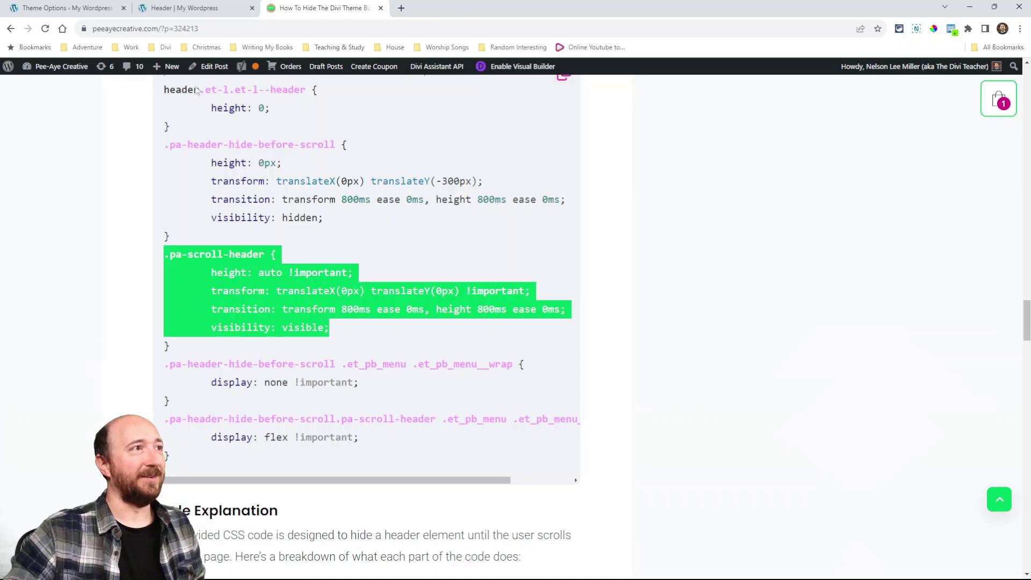
pyautogui.click(191, 8)
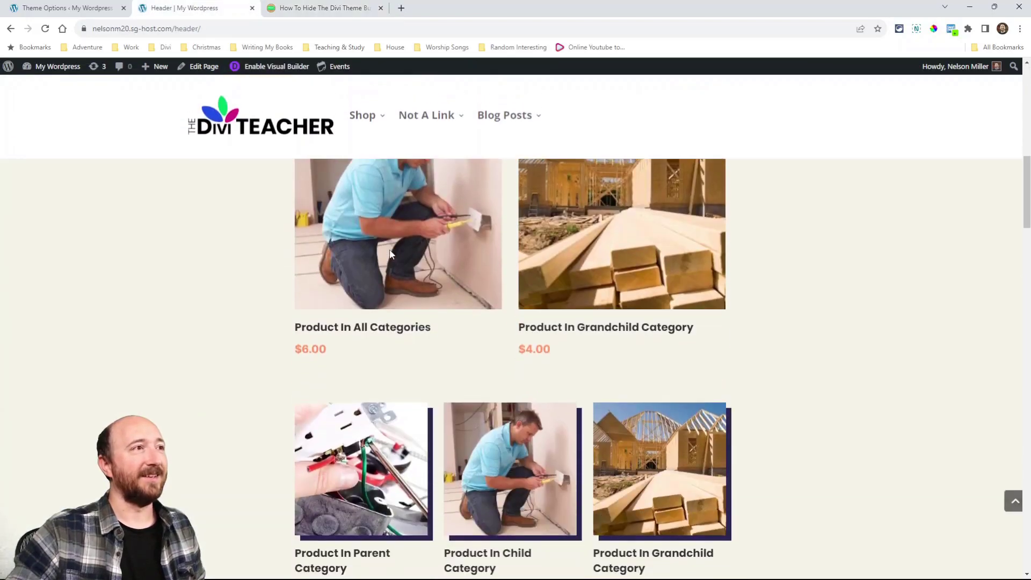
# Compare the Header page's sticky menu at the top with the tutorial's menu display rules
pyautogui.click(322, 8)
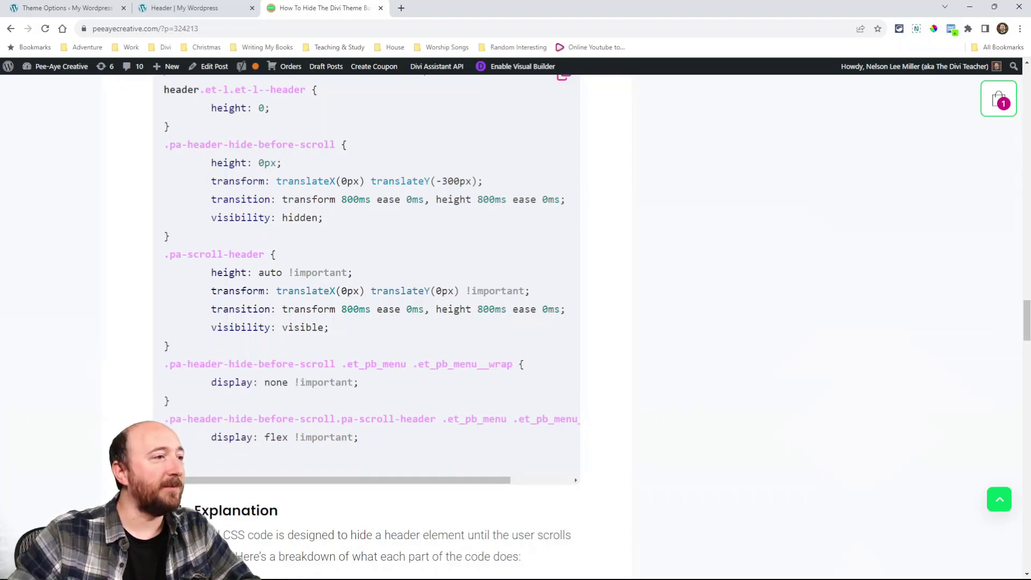
pyautogui.moveTo(166, 363); pyautogui.dragTo(359, 437)
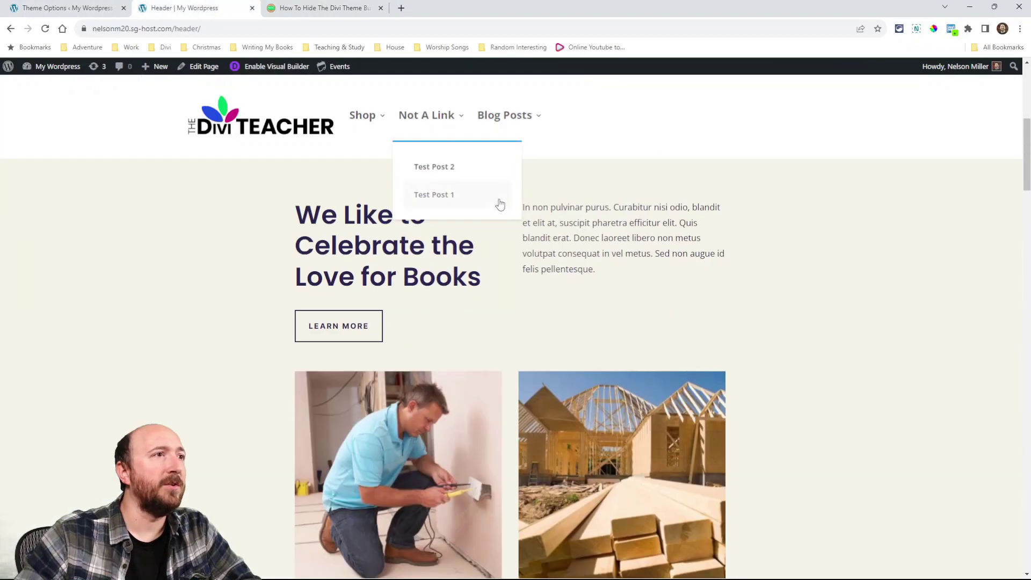
pyautogui.scroll(3)
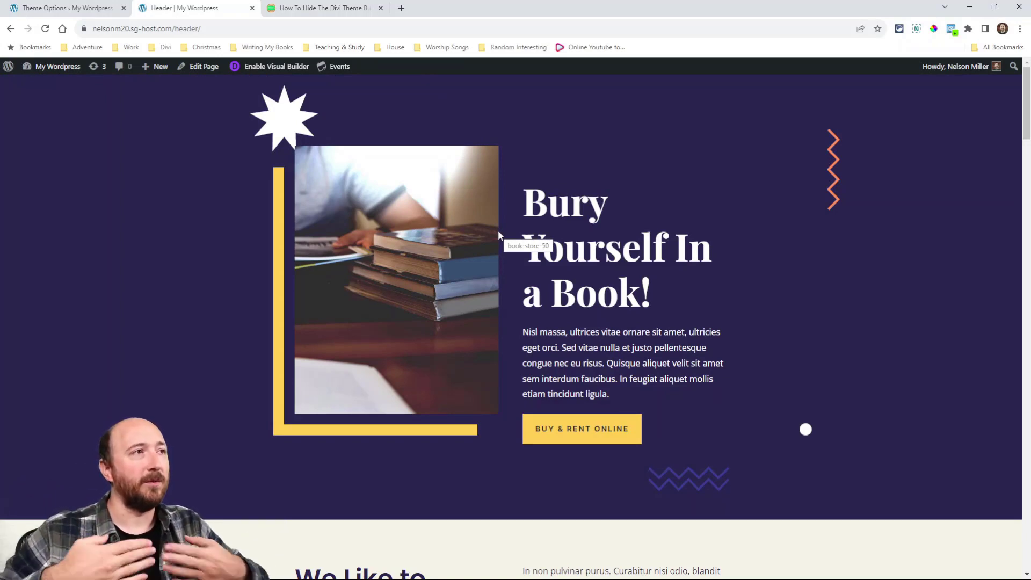
pyautogui.click(316, 8)
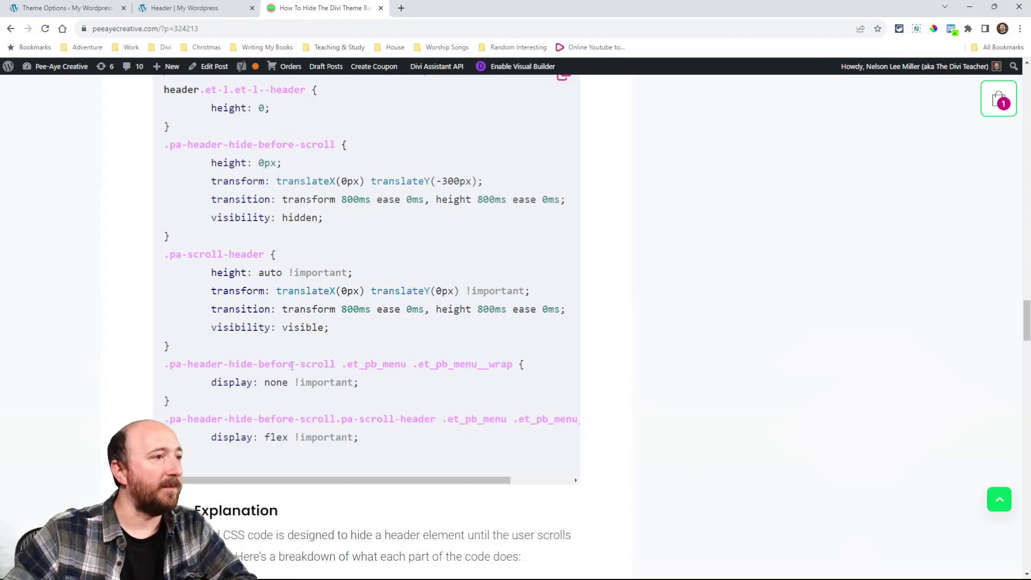